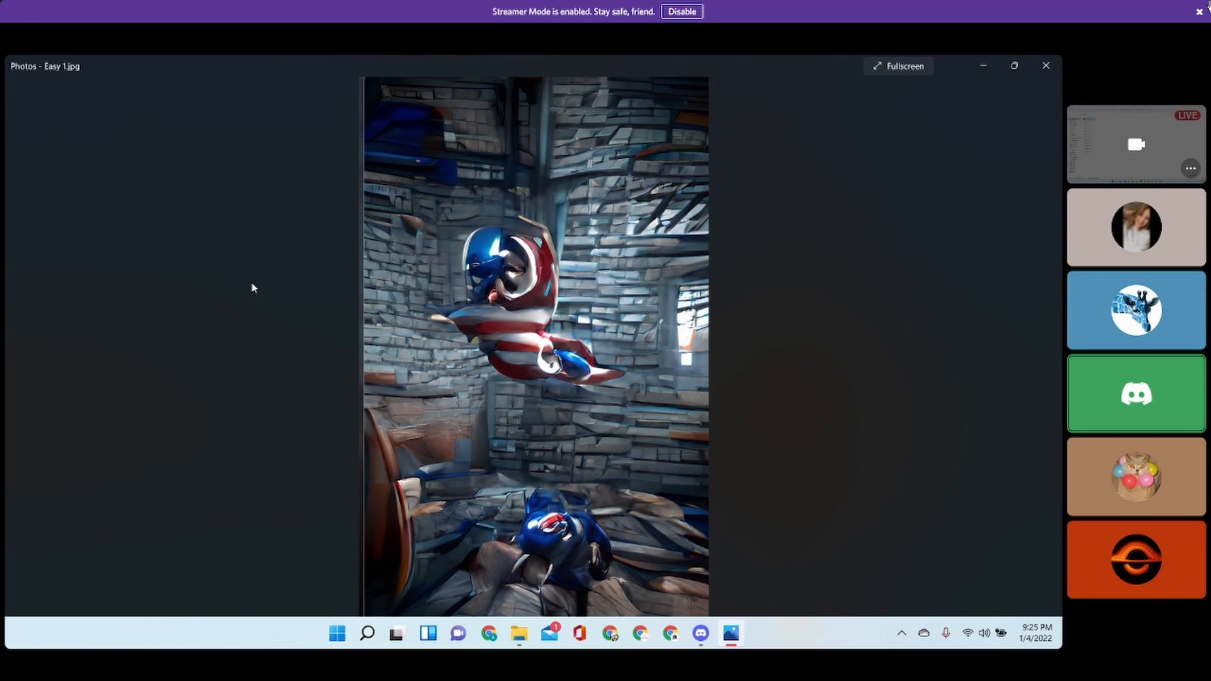
- Advance through the Easy images from Easy 1 to Easy 11, the glowing sun painting
left_click(1136, 477)
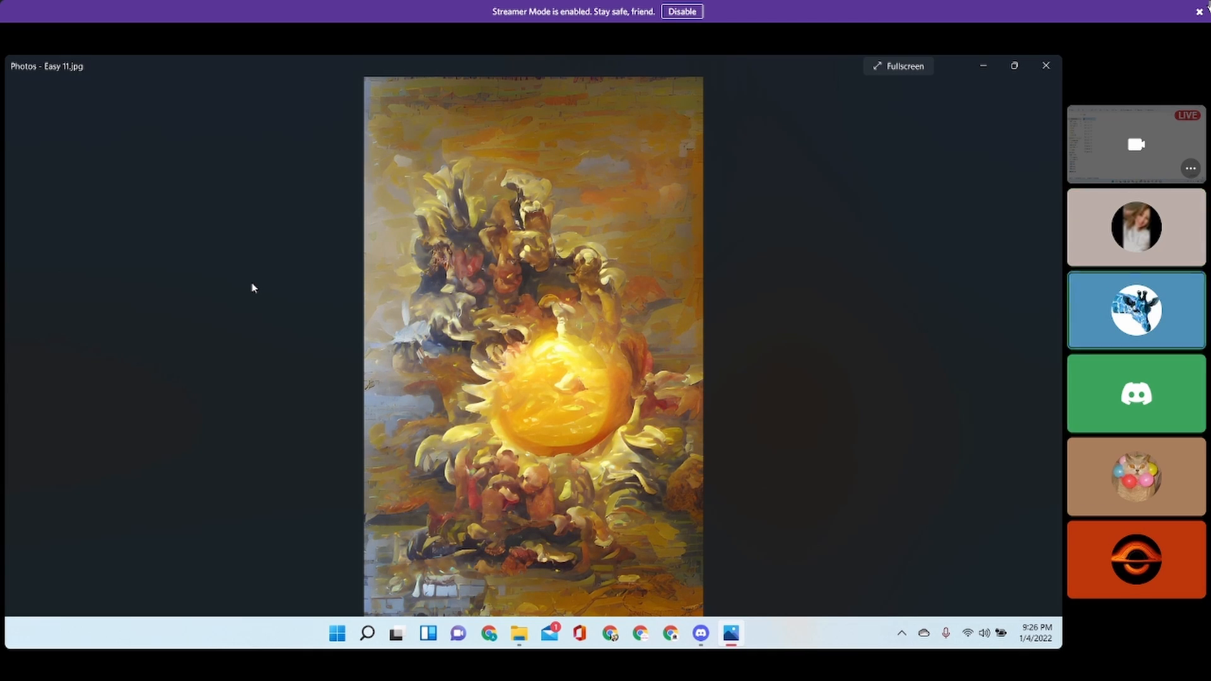
- Reveal Easy 12's Sun answer card, then close Photos to return to the Medium folder
left_click(1136, 477)
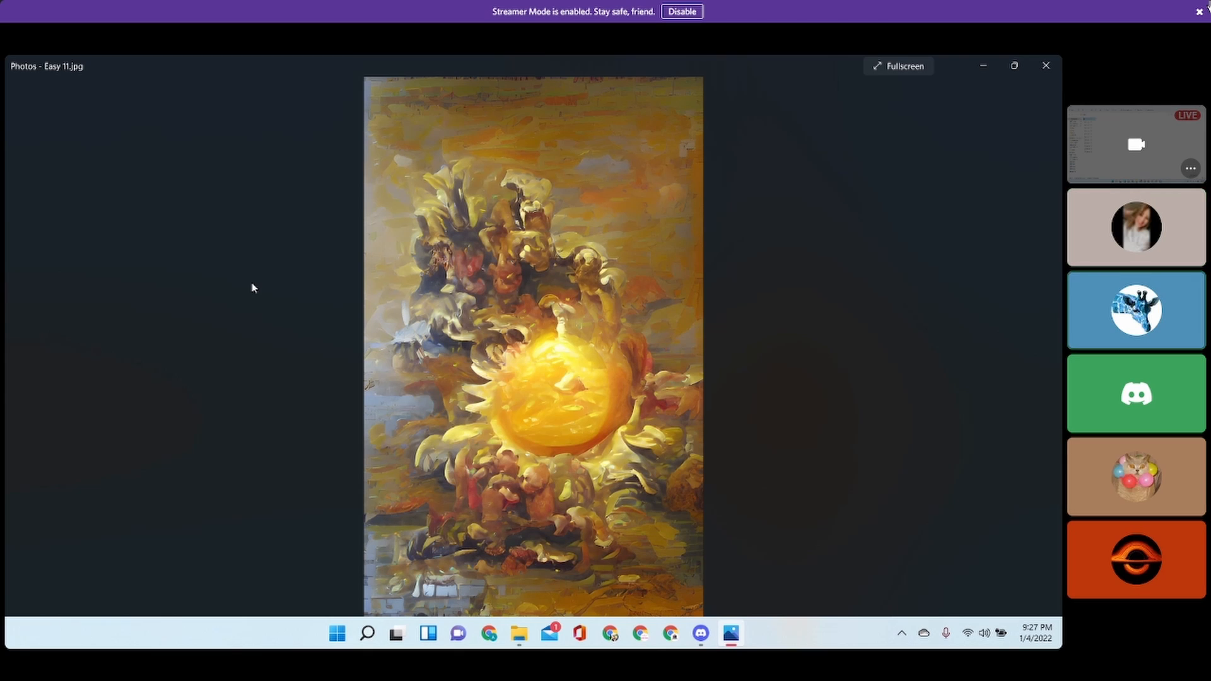
left_click(1136, 310)
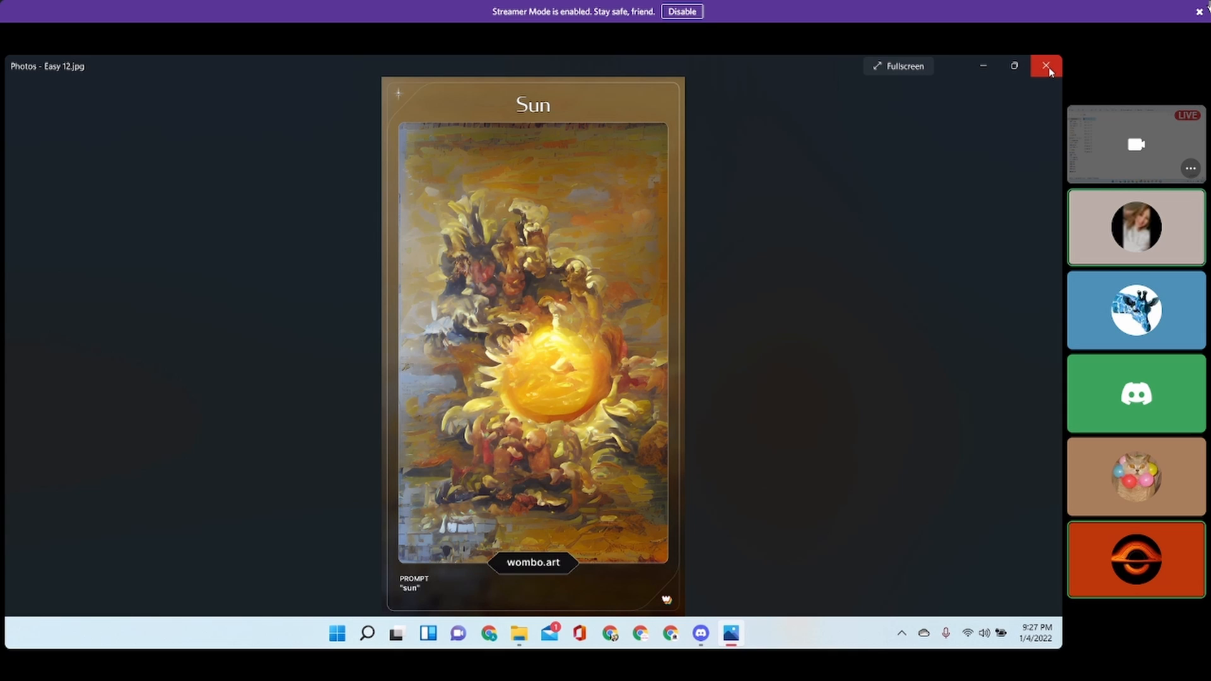
left_click(1046, 66)
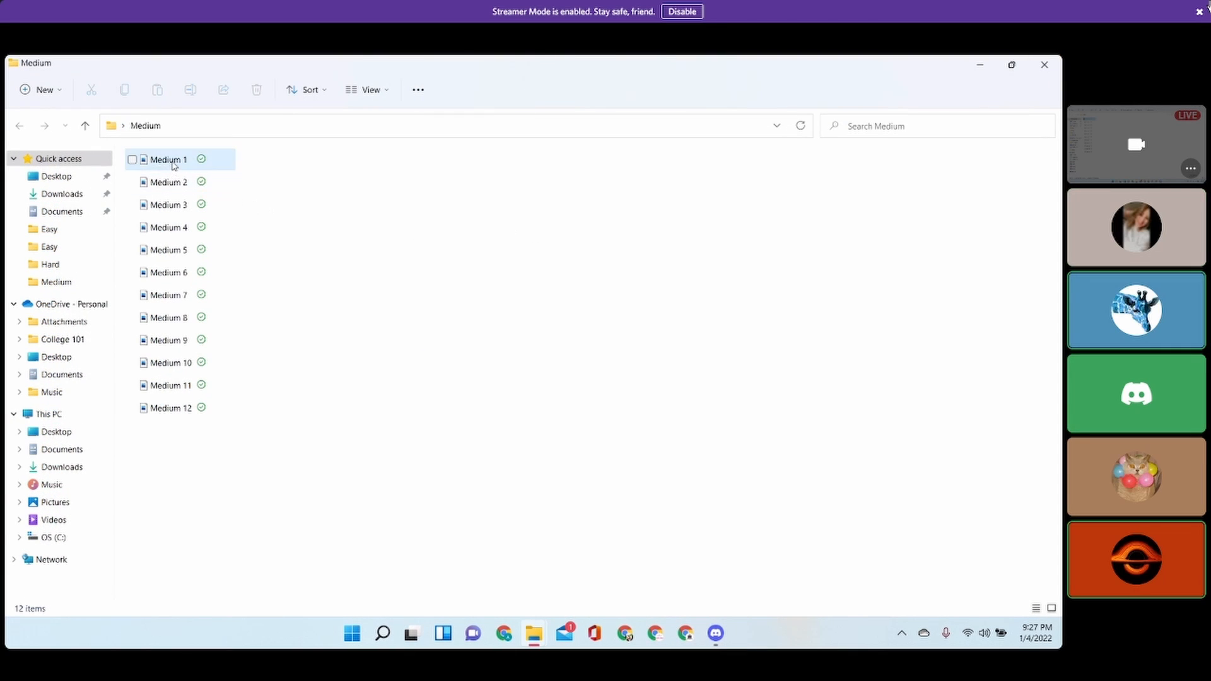
mouse_move(168, 160)
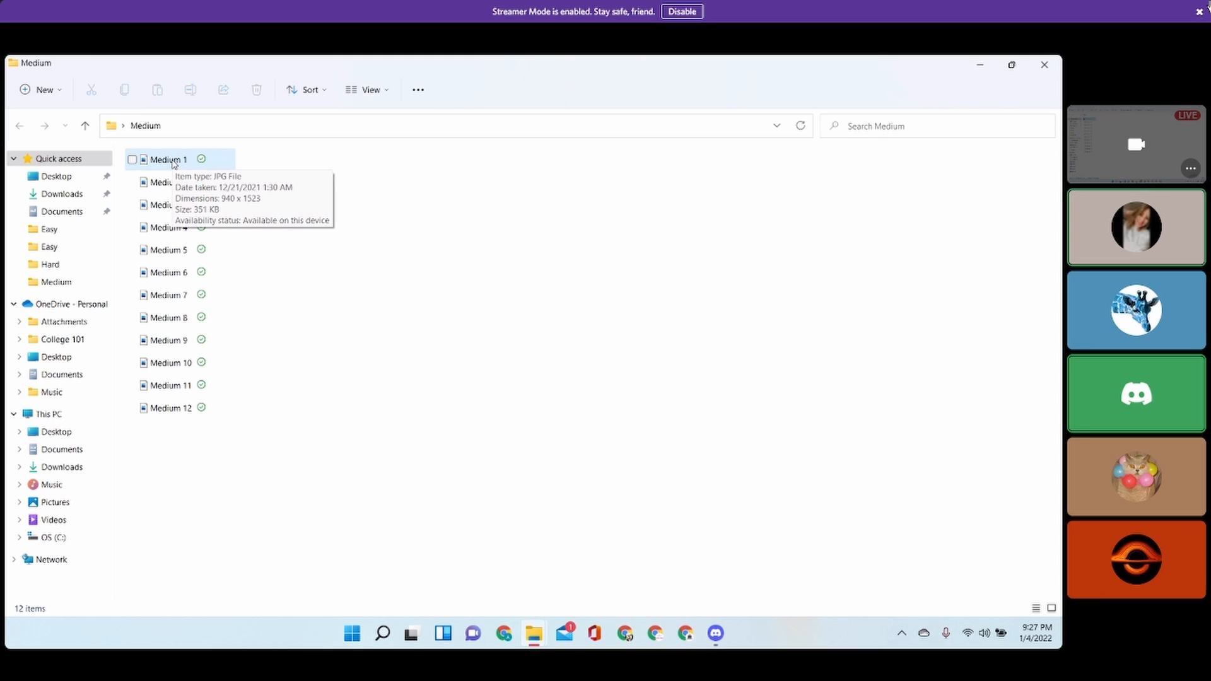
- Open Medium 1 from File Explorer and page past the Bathroom card to Medium 7
double_click(168, 159)
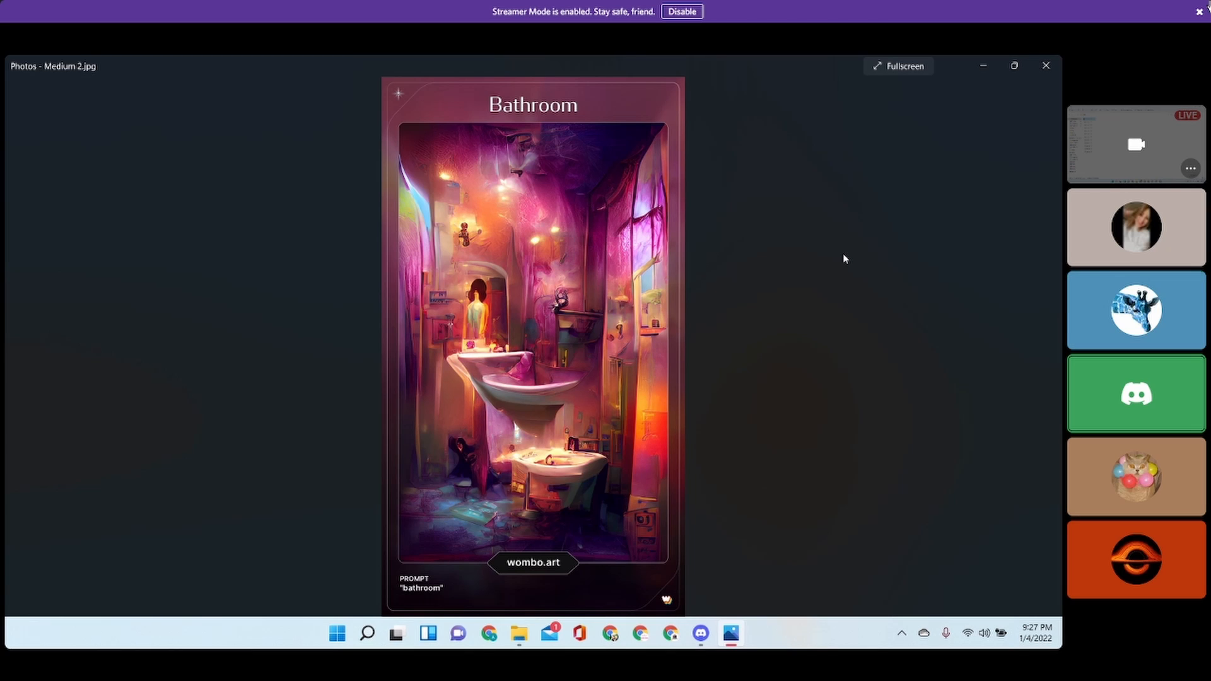
left_click(1136, 310)
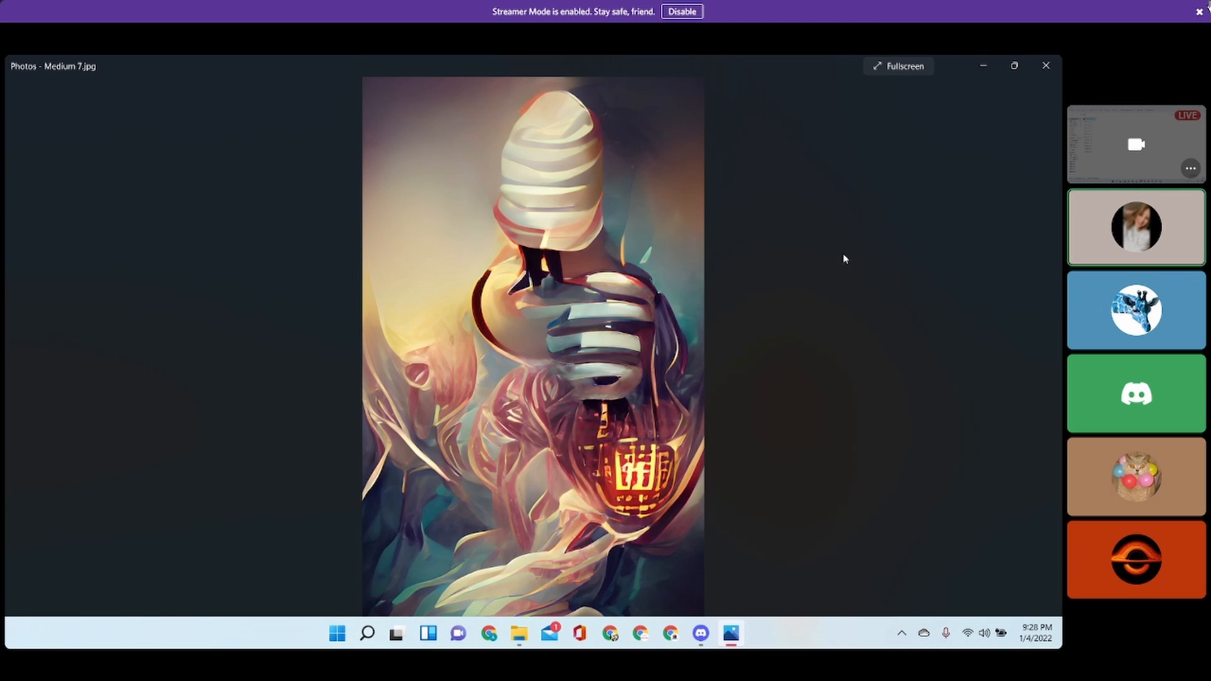
left_click(1136, 475)
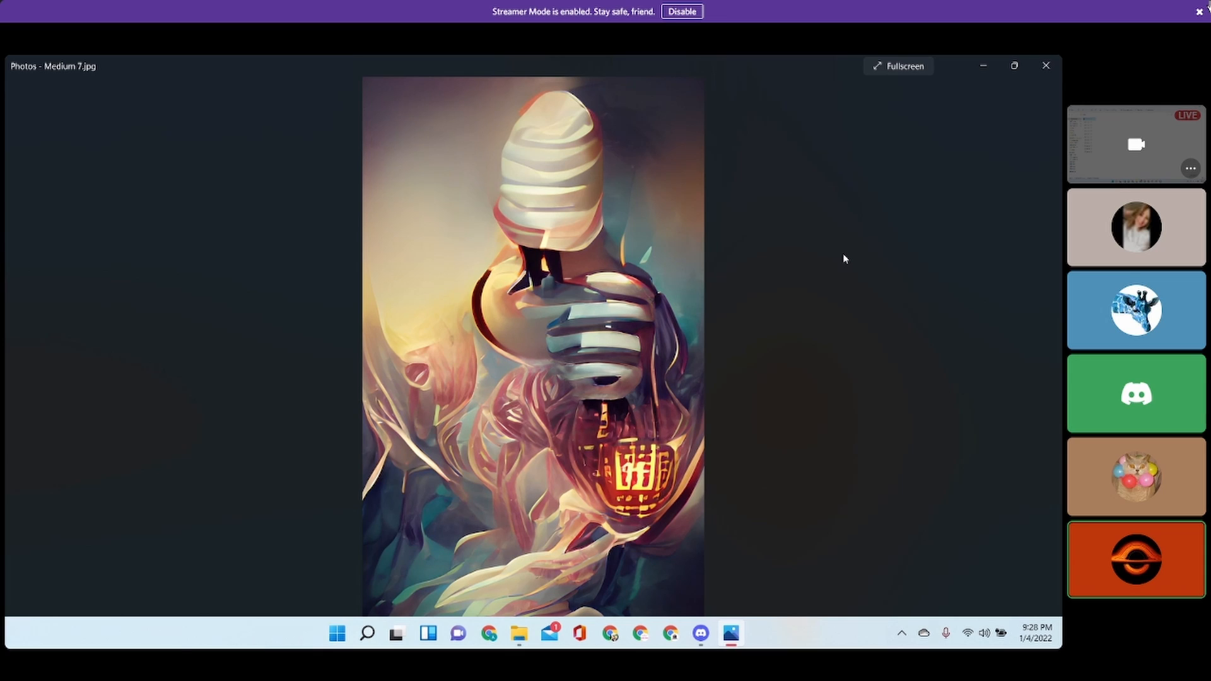
left_click(1136, 311)
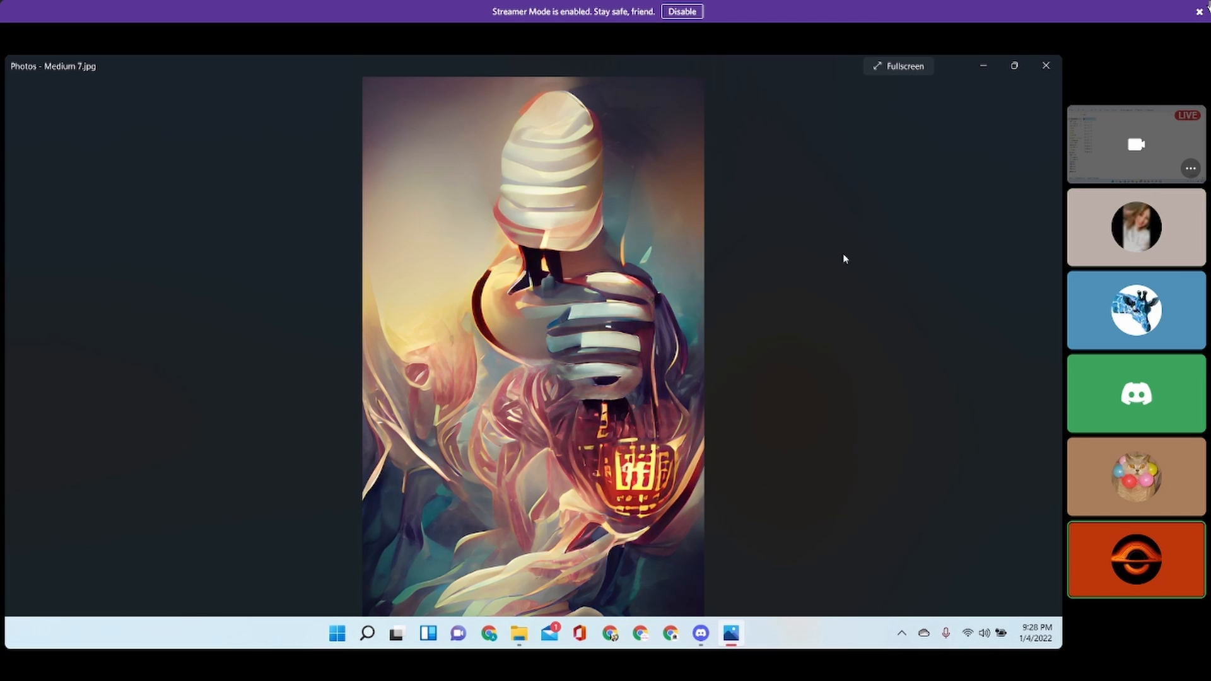
left_click(1135, 310)
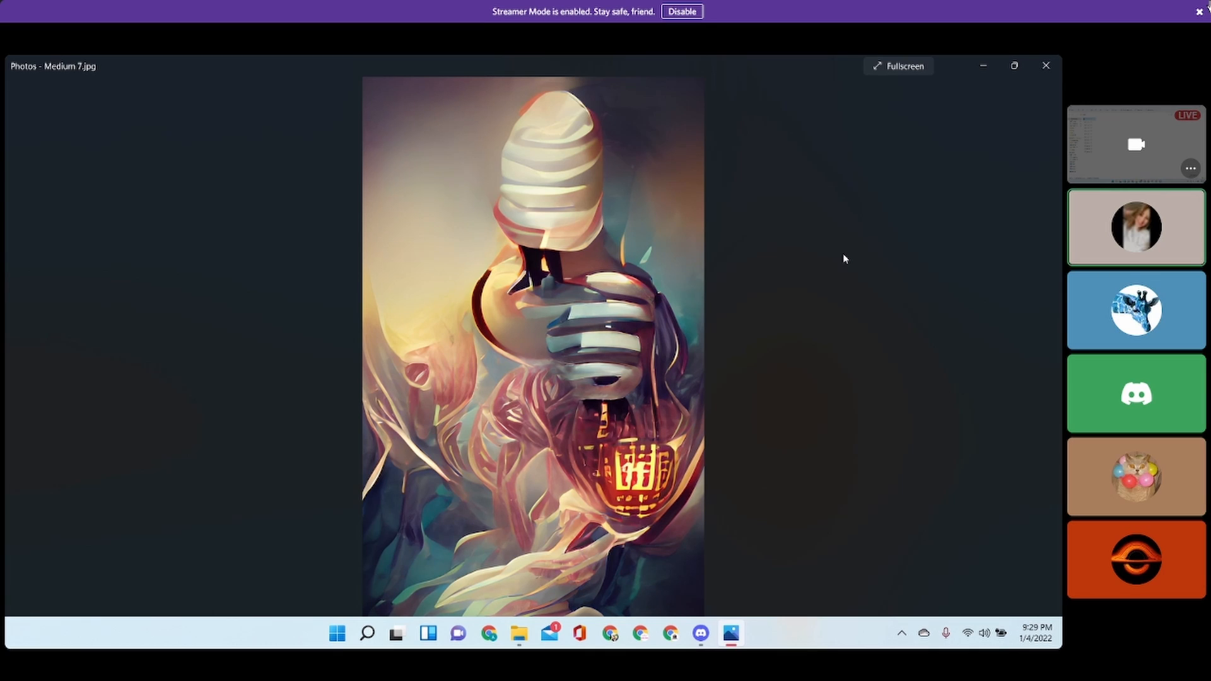
- Advance from Medium 7 to Medium 9, the house floating among clouds
left_click(1136, 311)
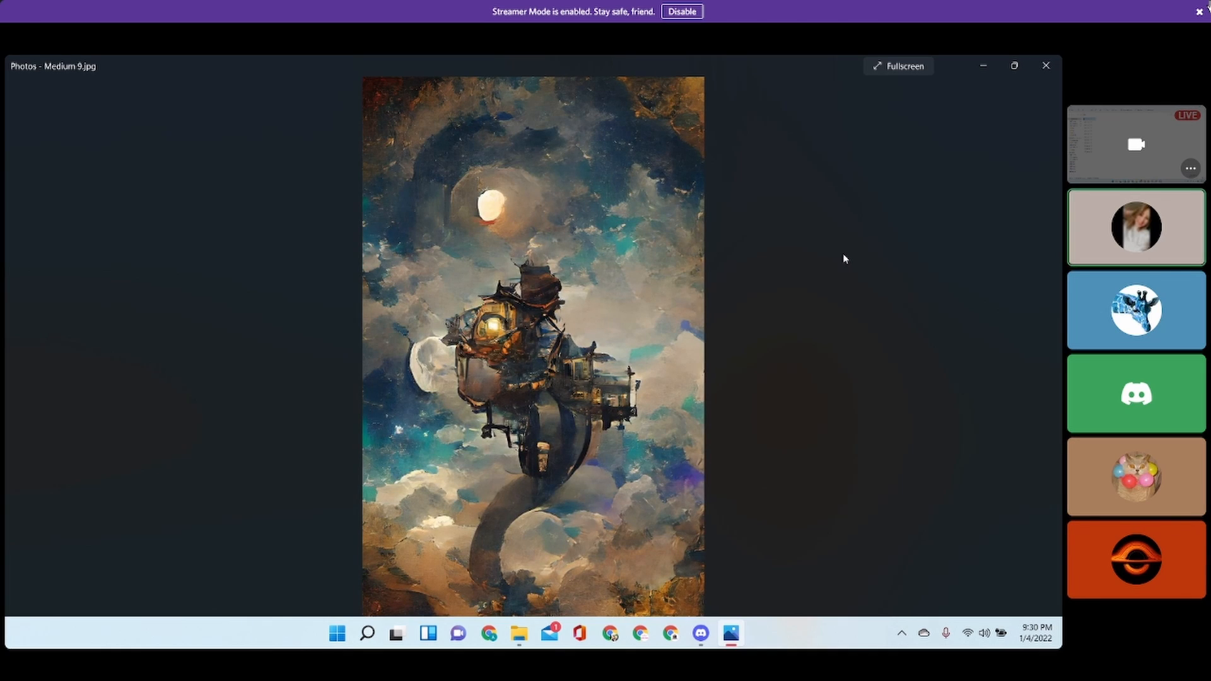
- Advance from Medium 9 through to Medium 12, revealing the Princess Peach answer card
left_click(1136, 559)
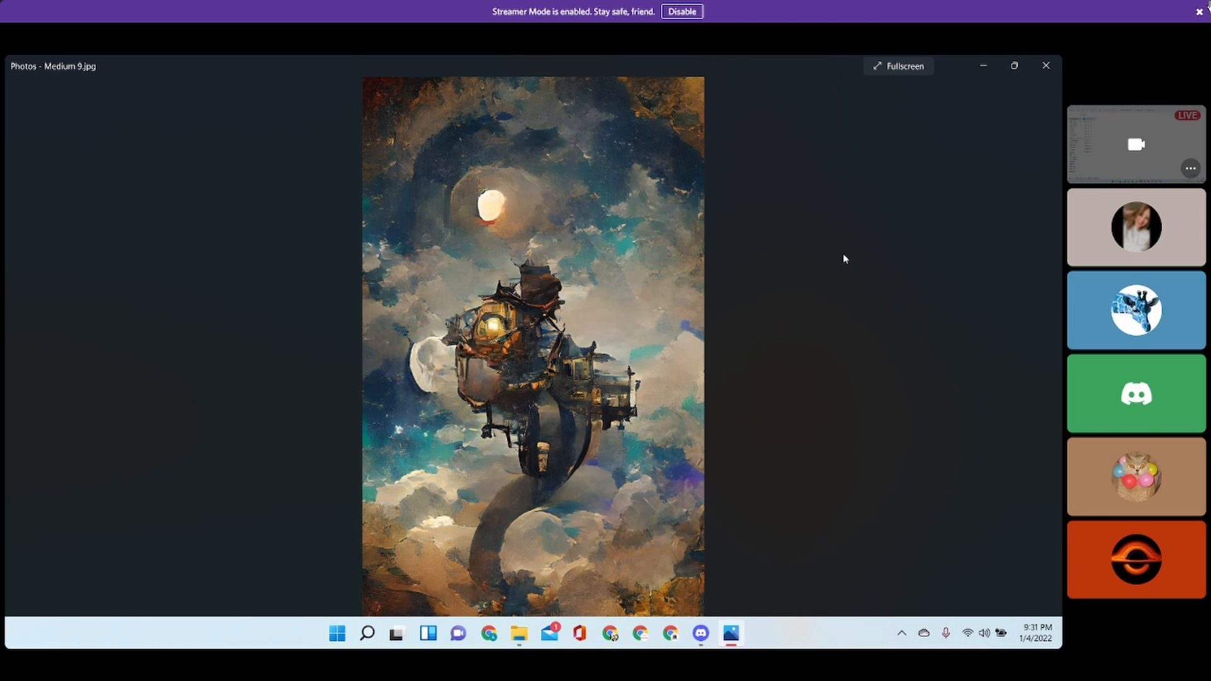
left_click(1136, 311)
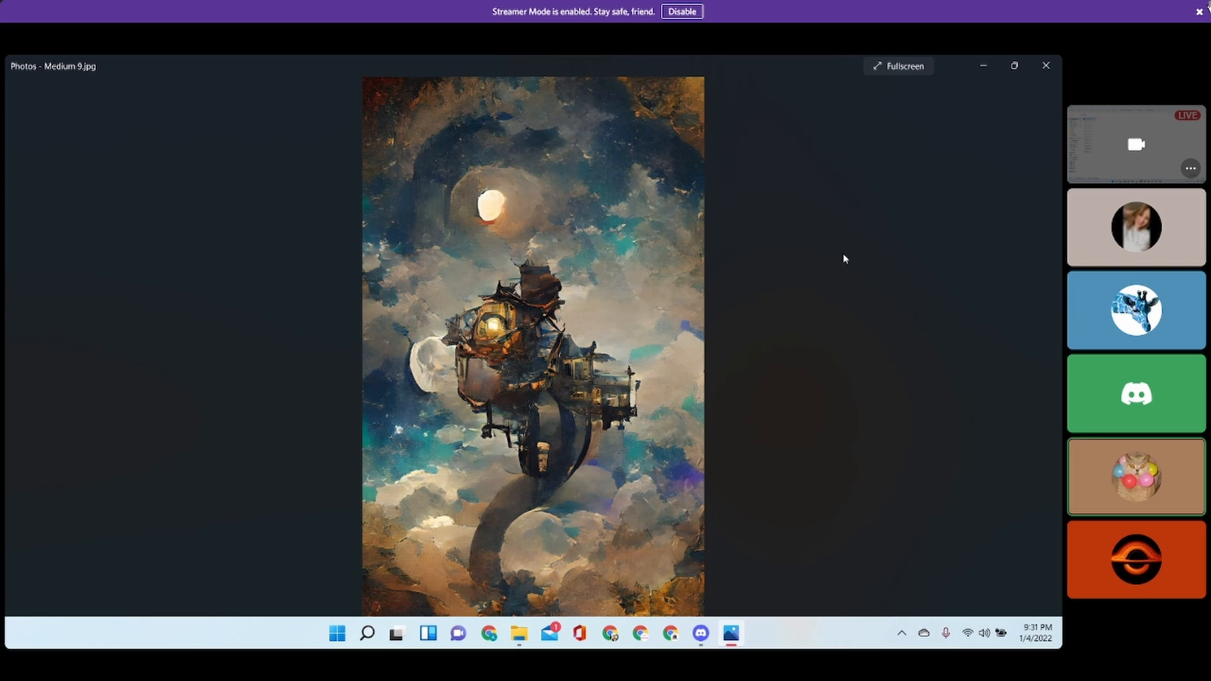
left_click(1136, 311)
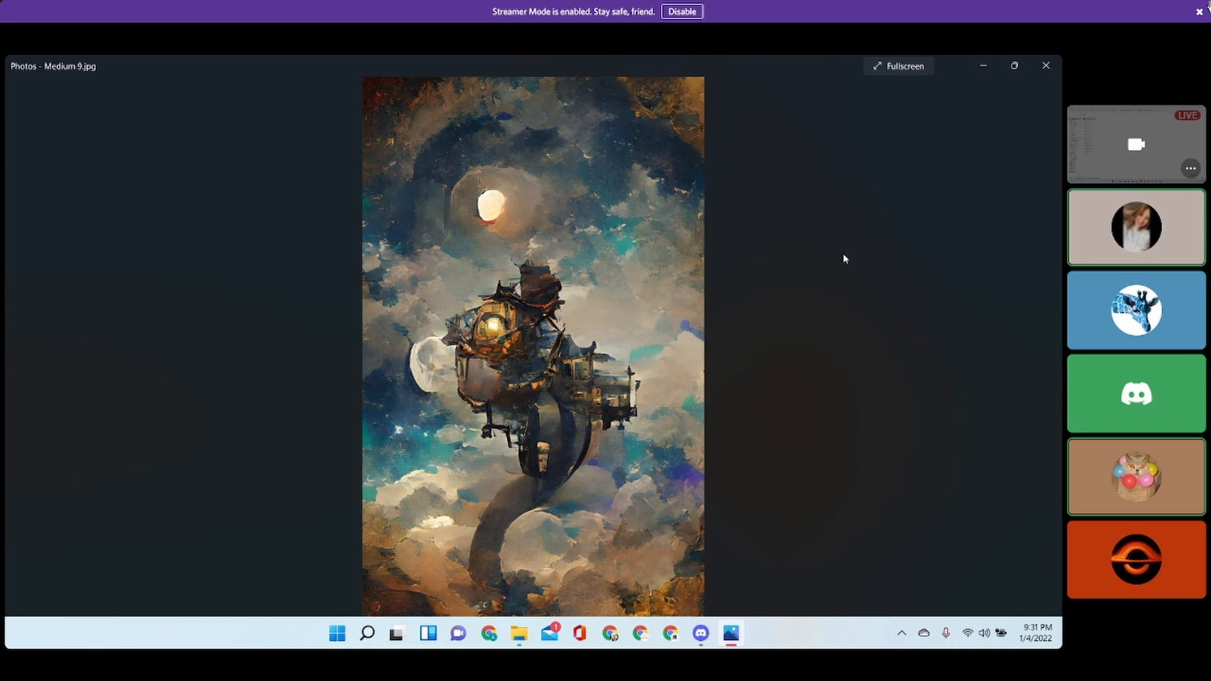
left_click(1136, 311)
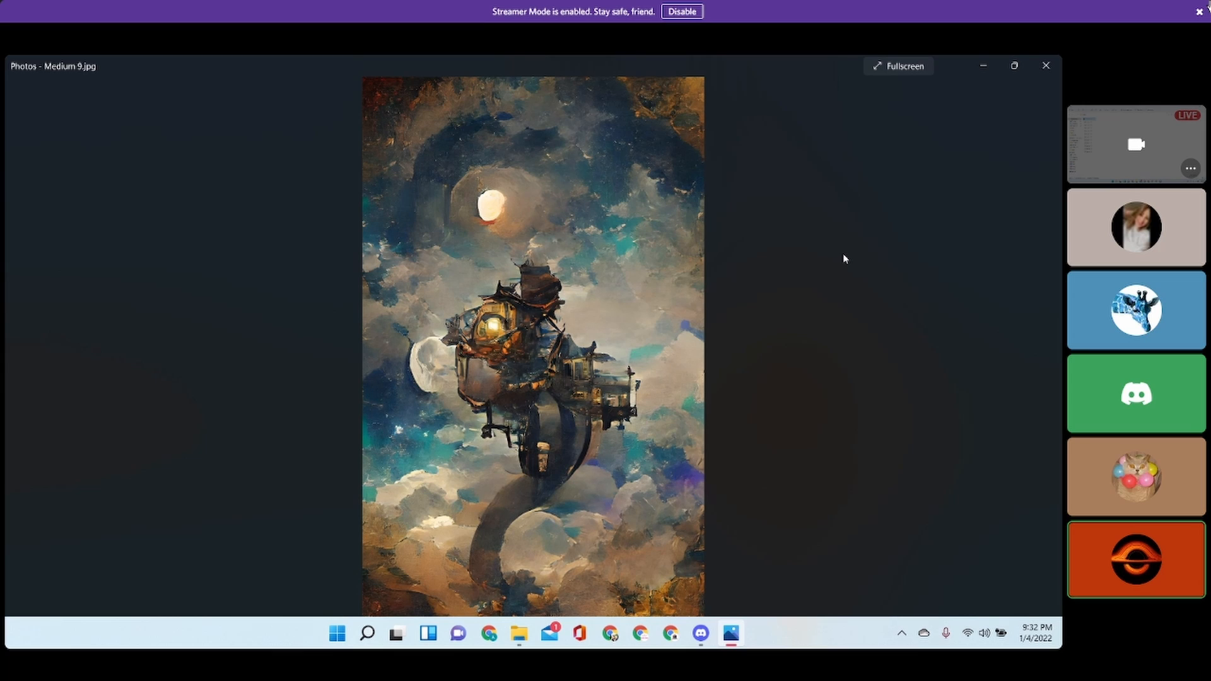
left_click(1136, 310)
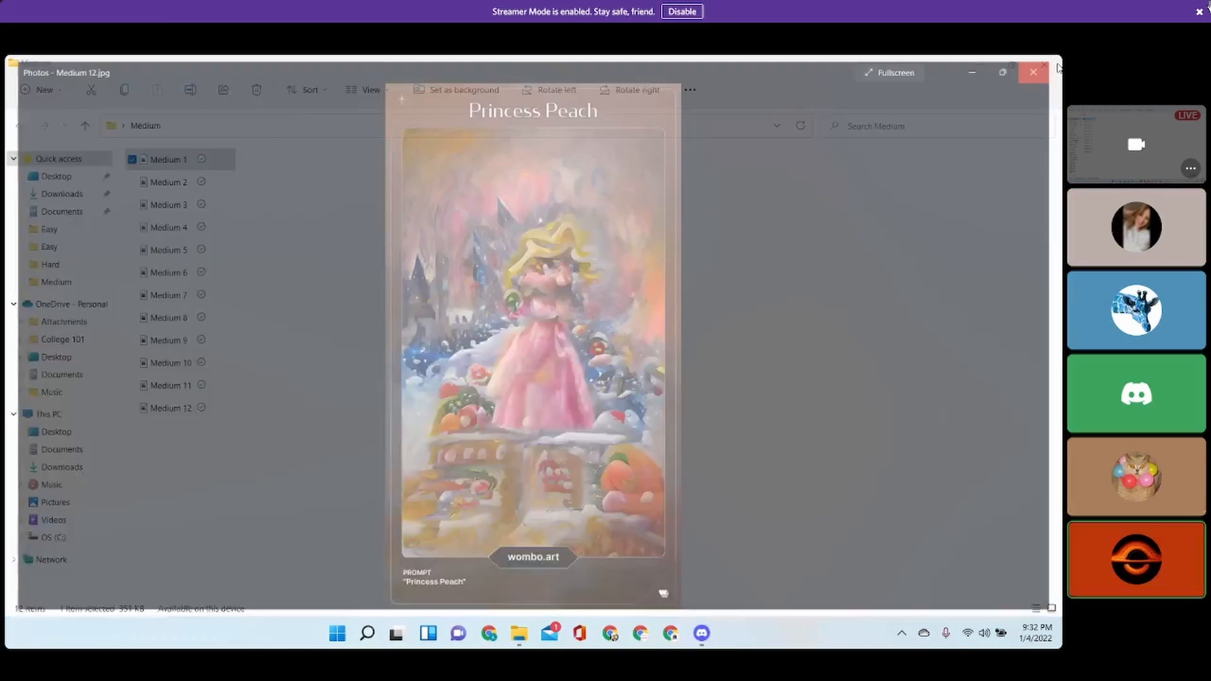
- Close the viewer so File Explorer shows the Hard folder listing Hard 1–12
left_click(1033, 72)
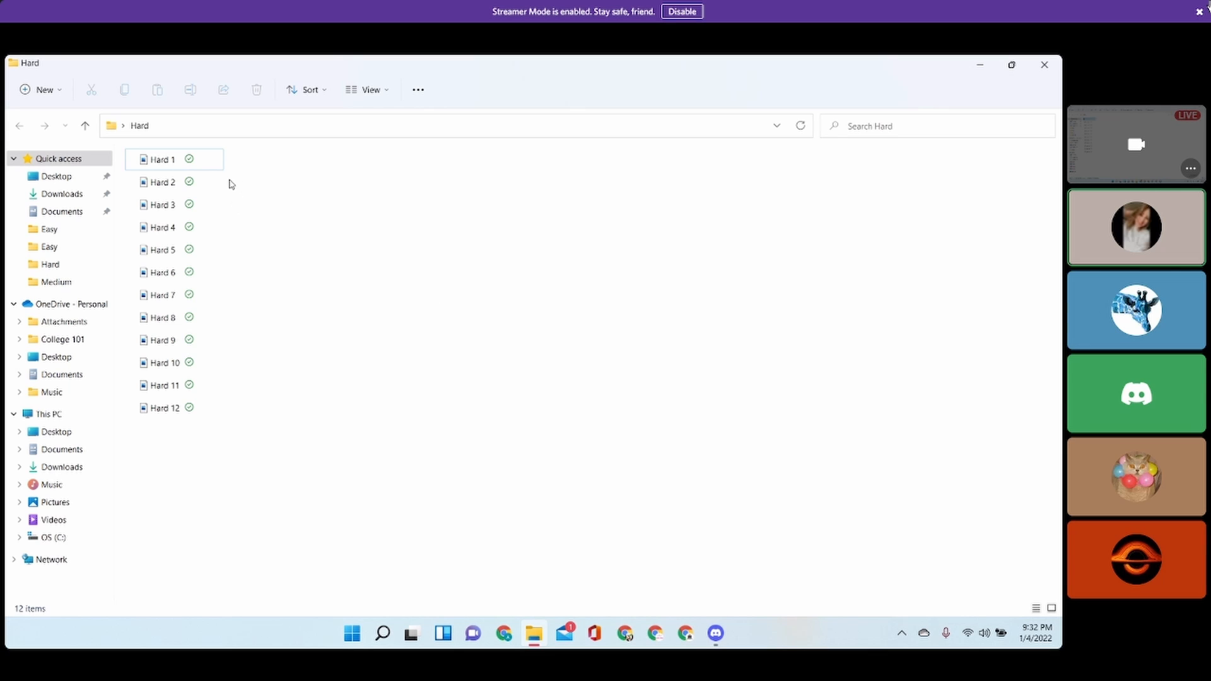
mouse_move(163, 160)
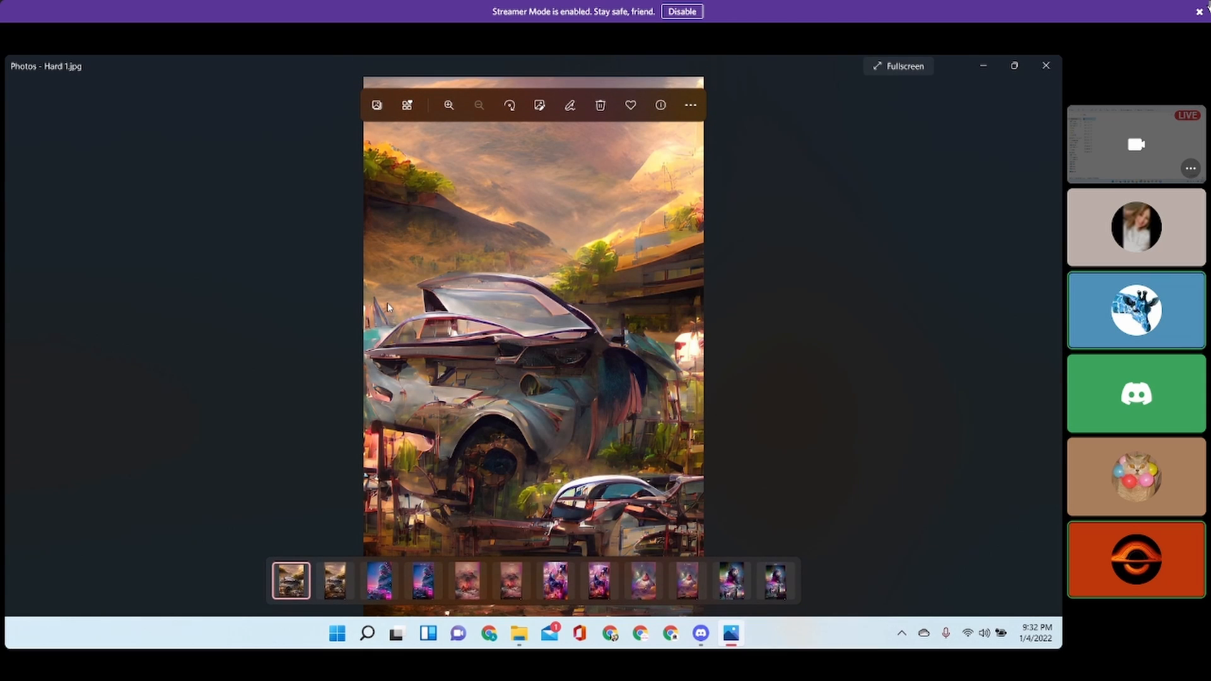
mouse_move(181, 324)
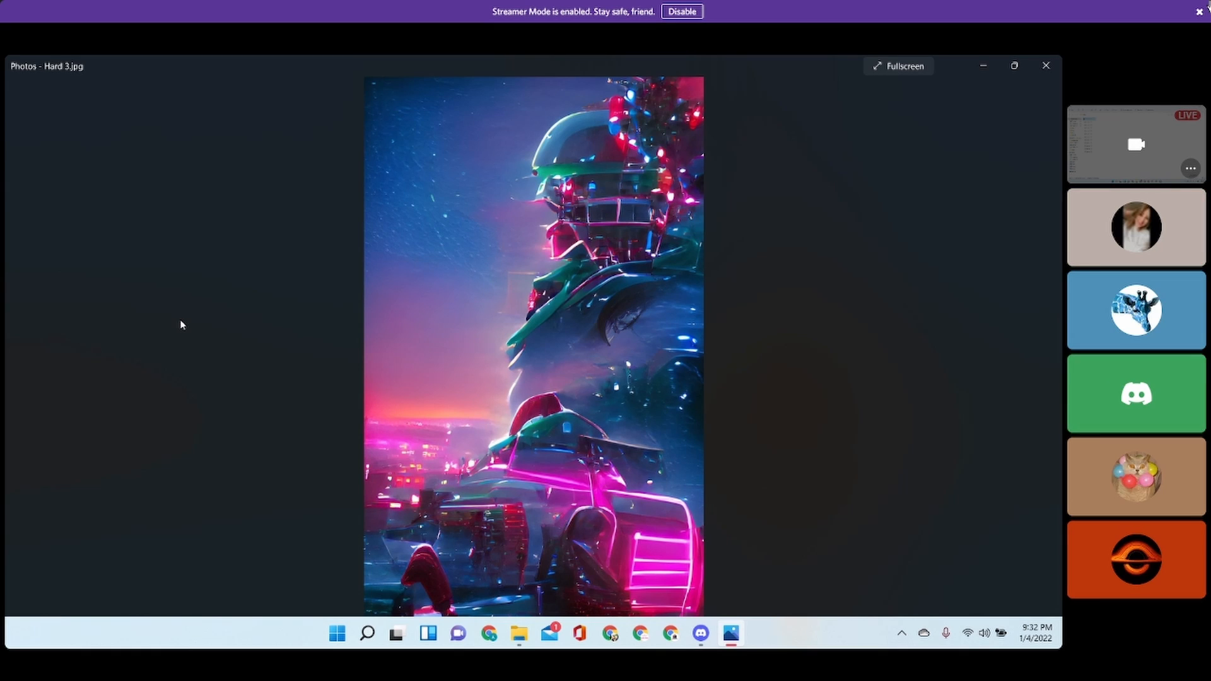
- Reveal the Christmas answer card, then move on to Hard 5, the fiery mountain painting
left_click(1136, 228)
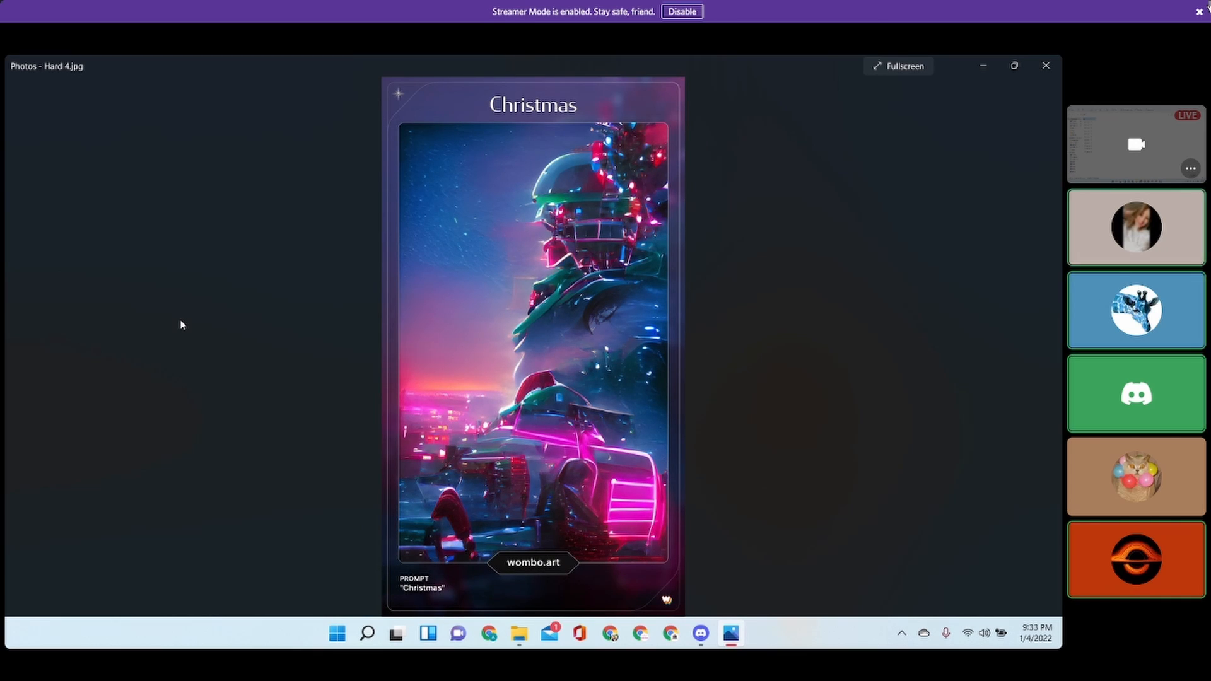
key("right")
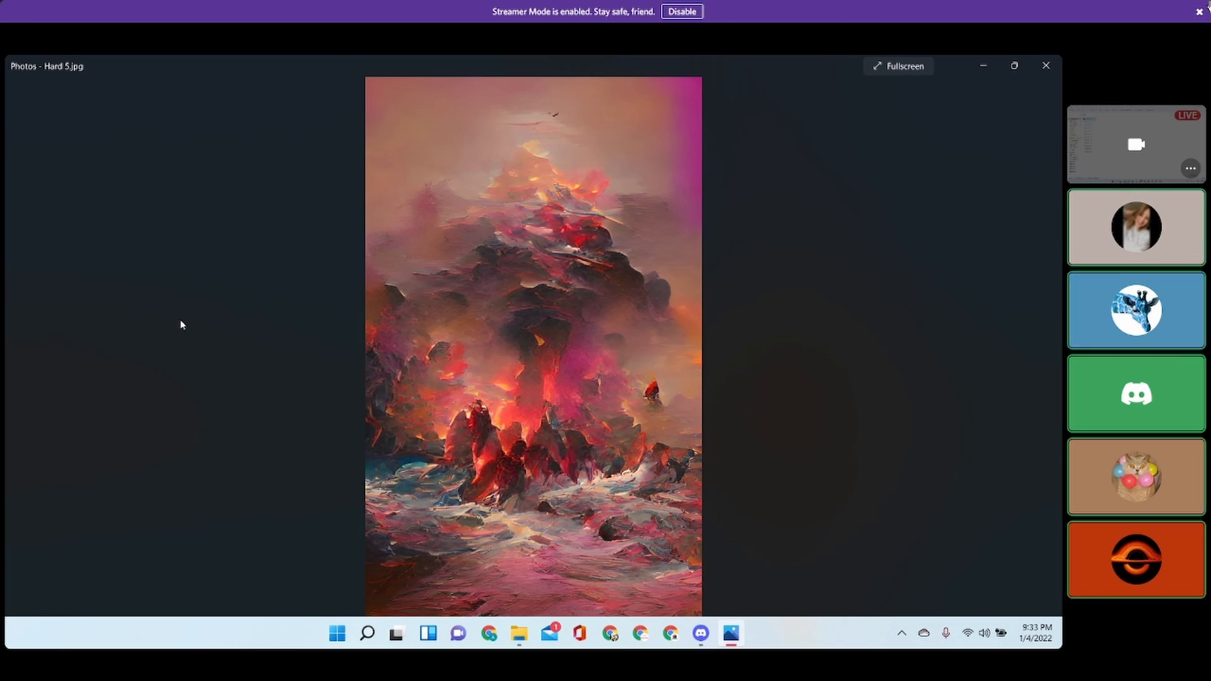
- Advance from Hard 5 to Hard 8, showing its Patron answer card
left_click(1135, 311)
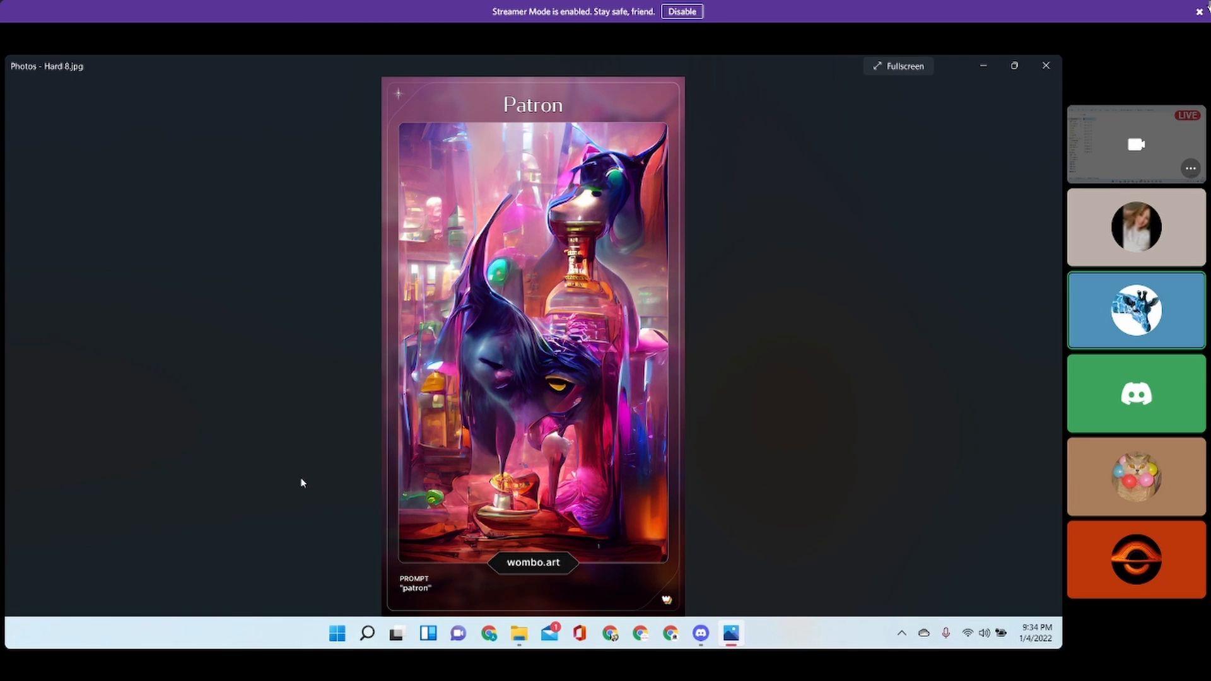
mouse_move(216, 402)
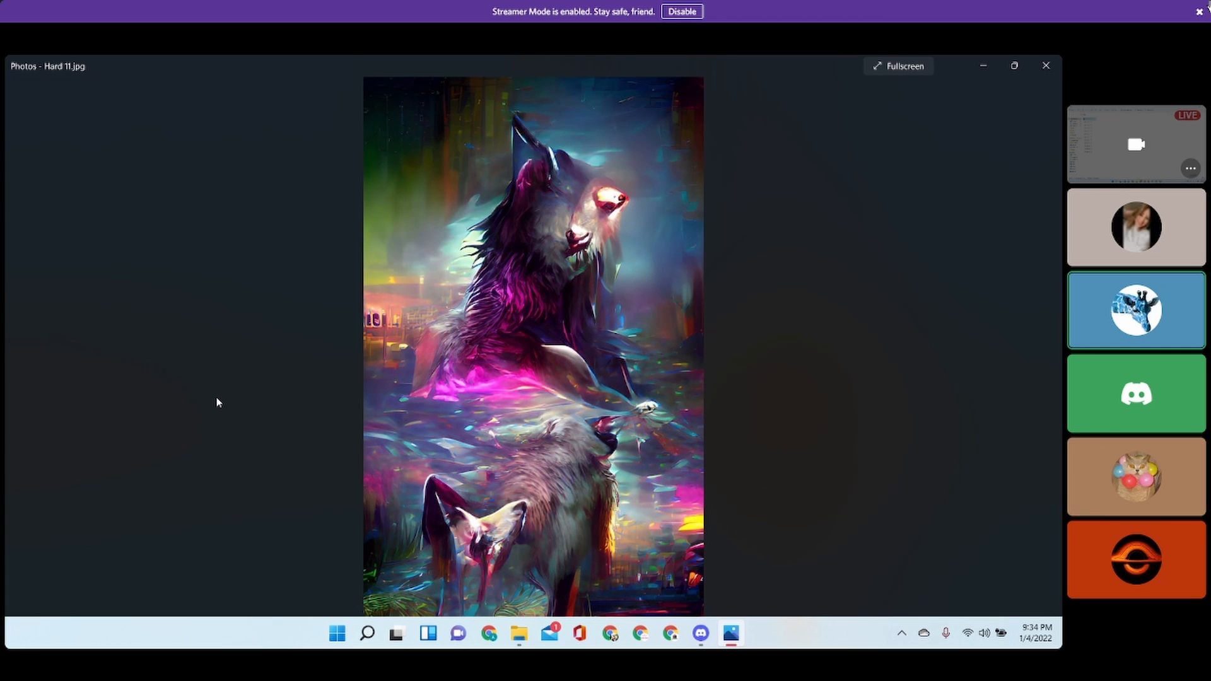
- Advance to Hard 12, revealing the Wolf answer card
left_click(1136, 227)
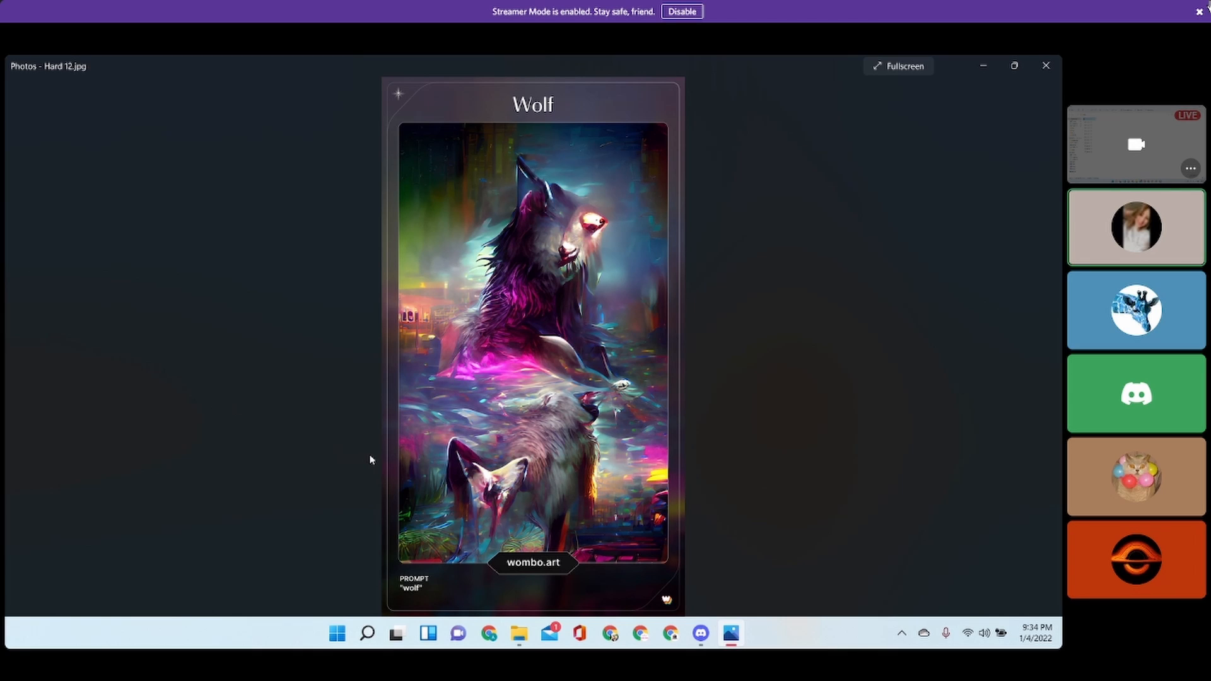
mouse_move(125, 402)
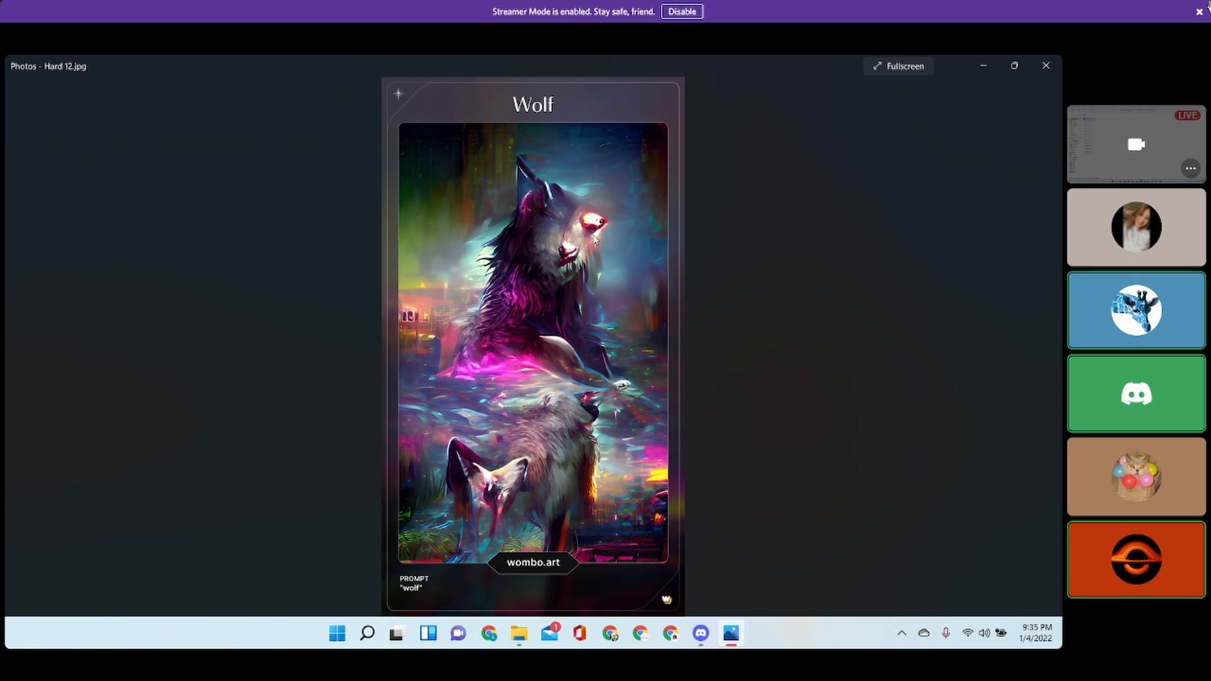
mouse_move(589, 415)
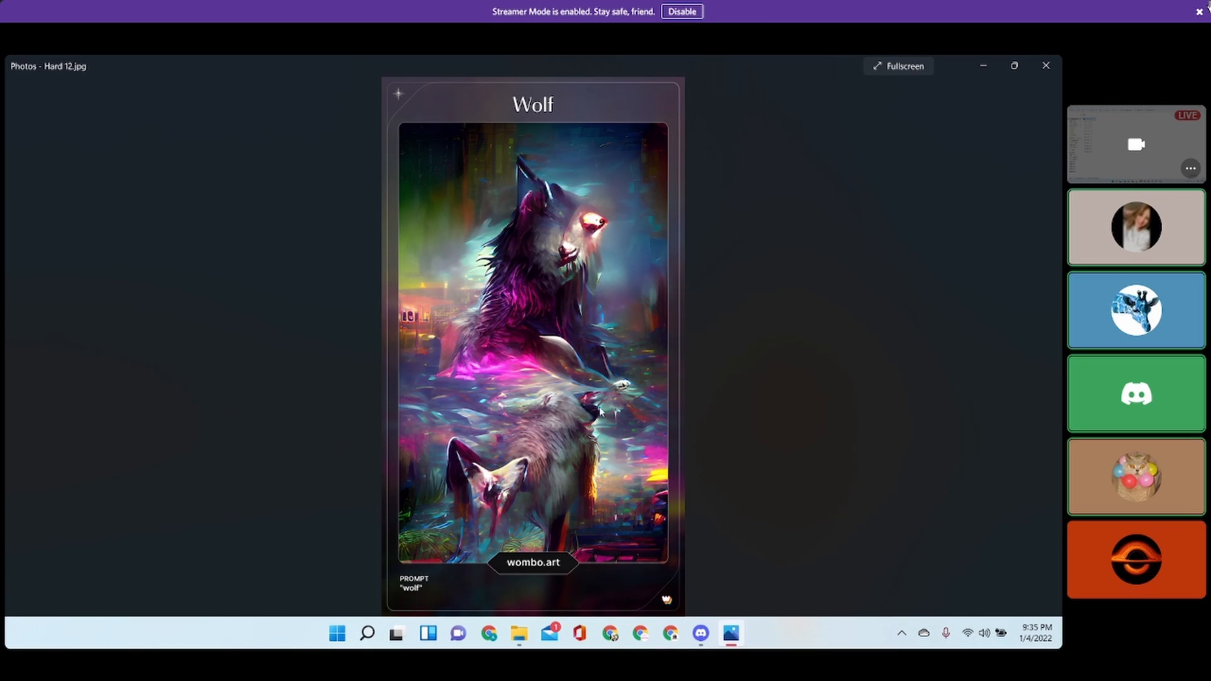
mouse_move(653, 384)
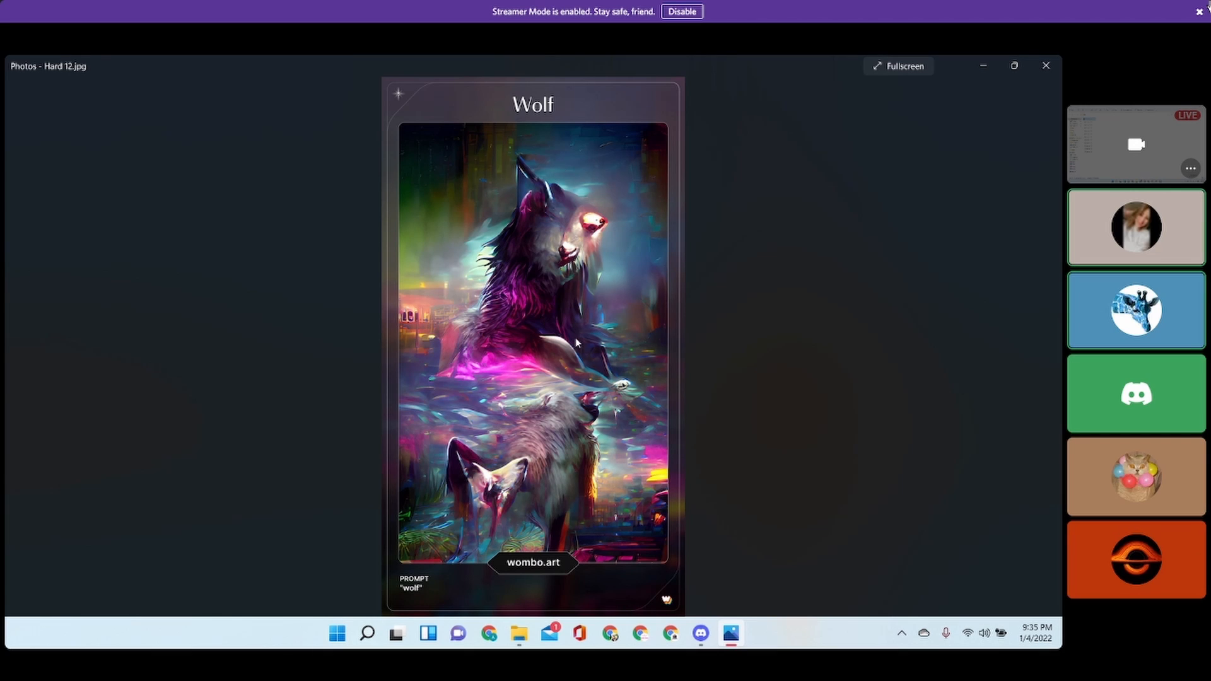
mouse_move(651, 308)
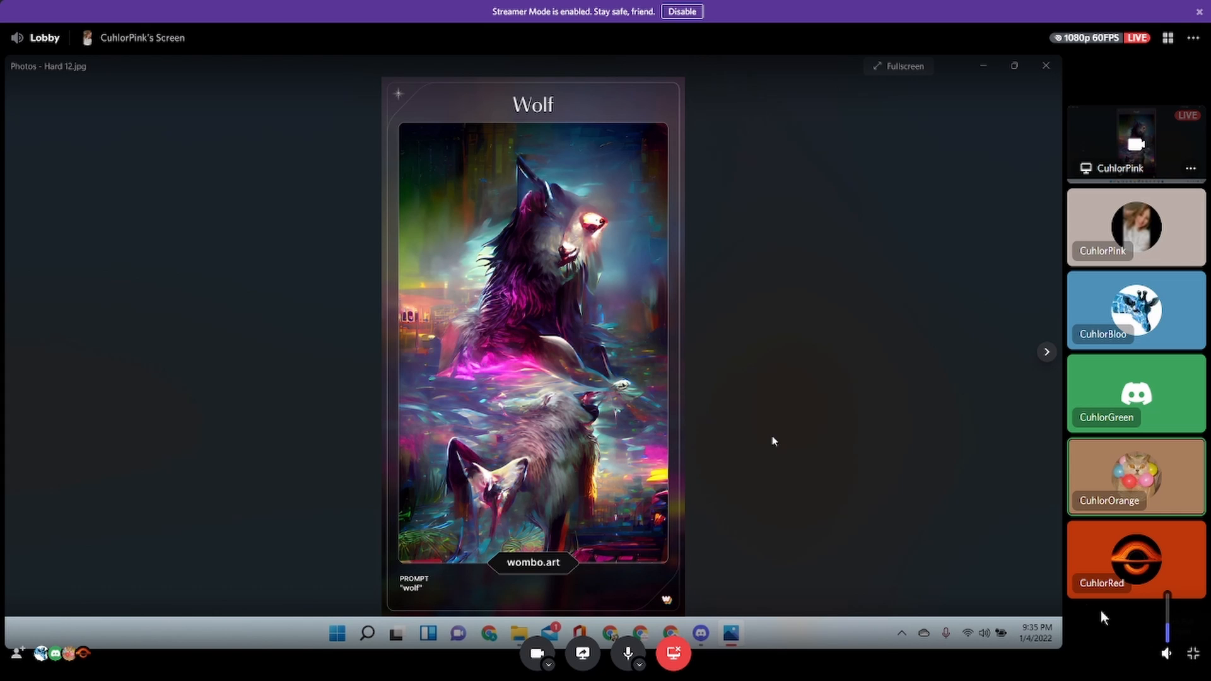
mouse_move(1192, 653)
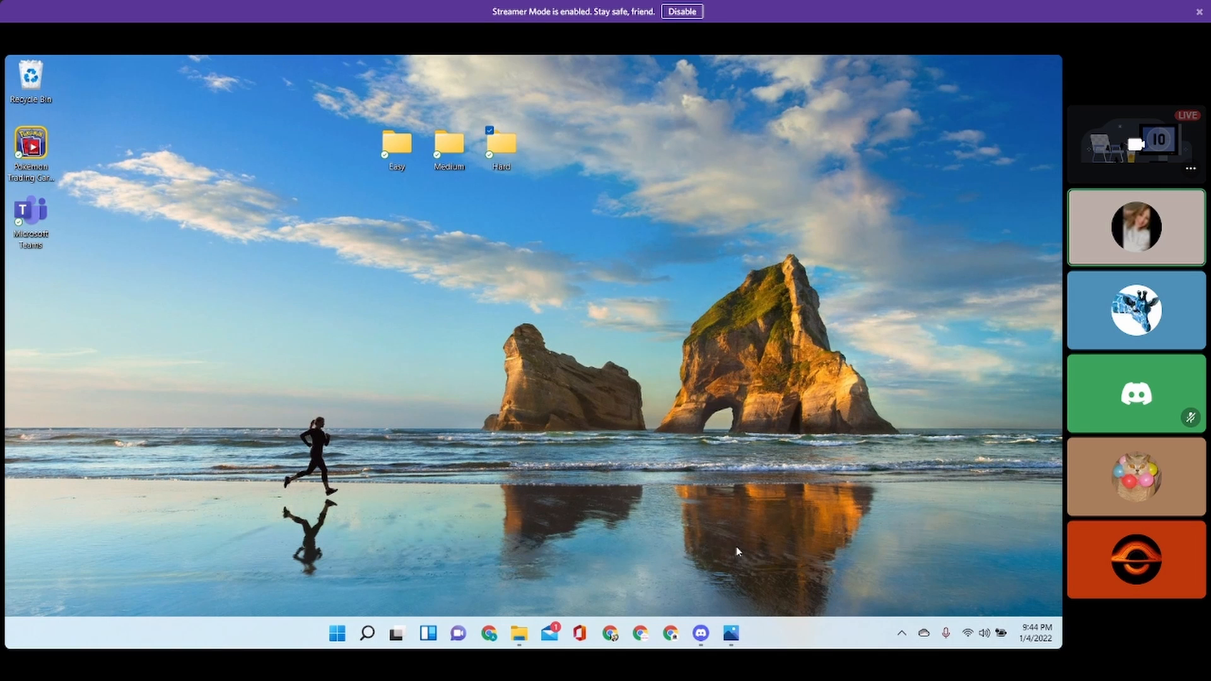
mouse_move(732, 584)
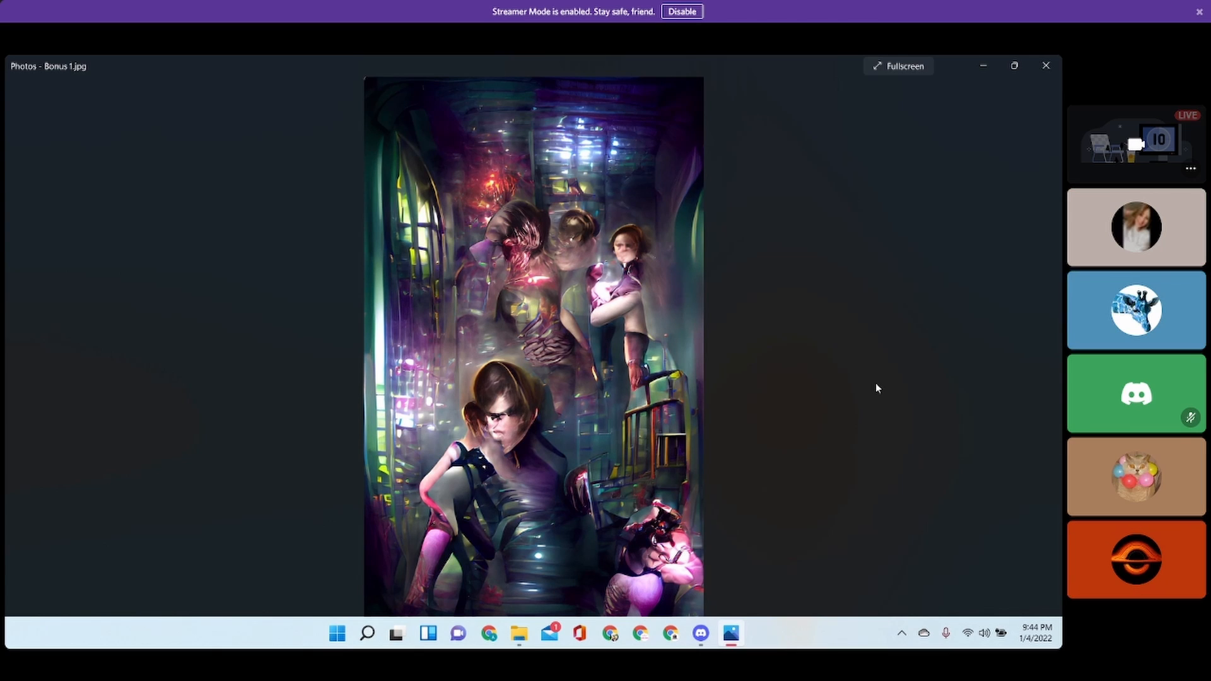
- Close the Bonus 1 image so the desktop with the Easy, Medium and Hard folders shows
left_click(1135, 310)
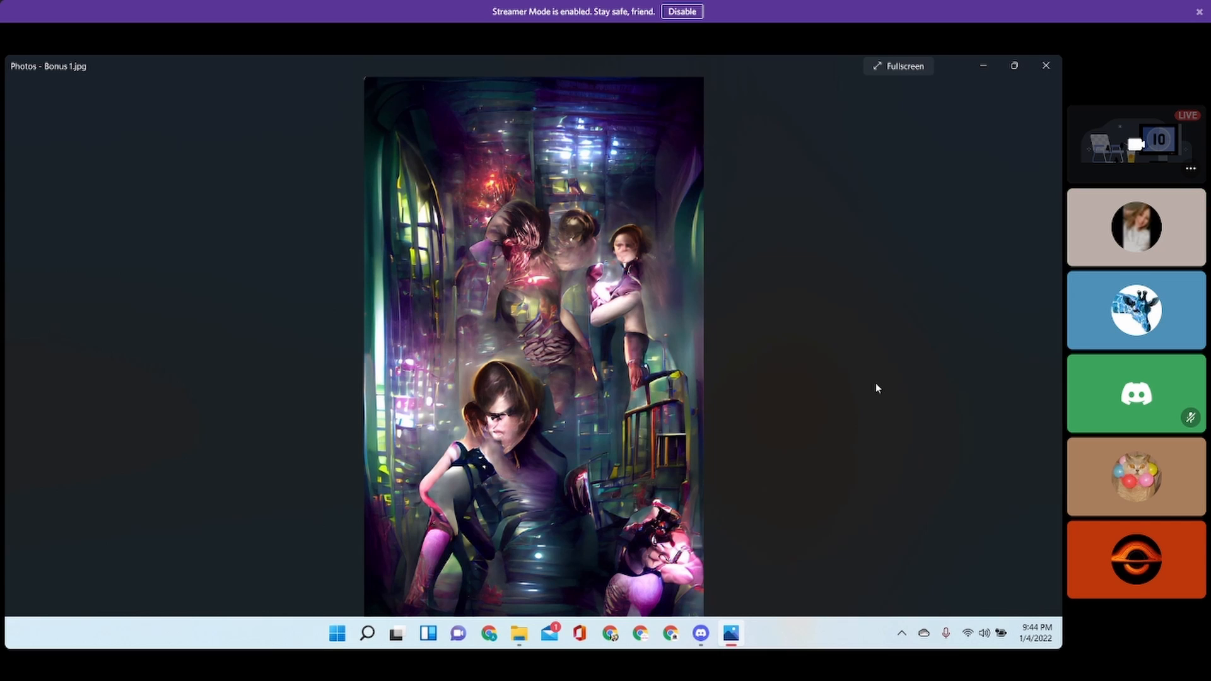
left_click(1135, 309)
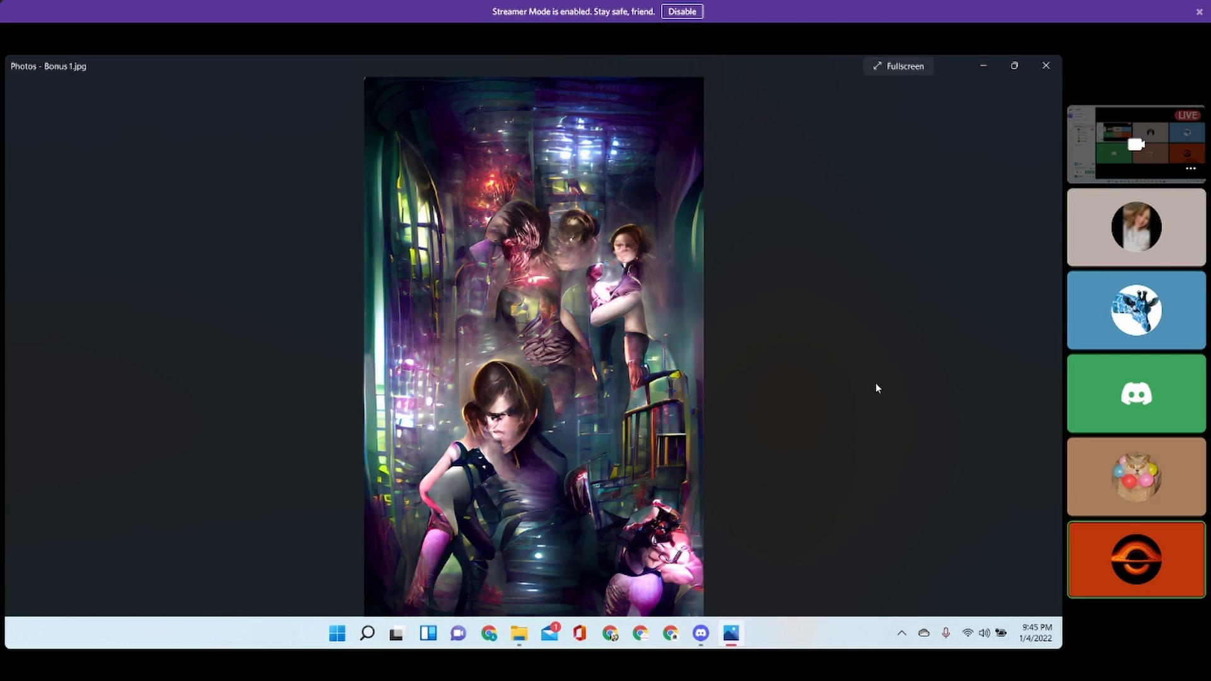
left_click(1136, 310)
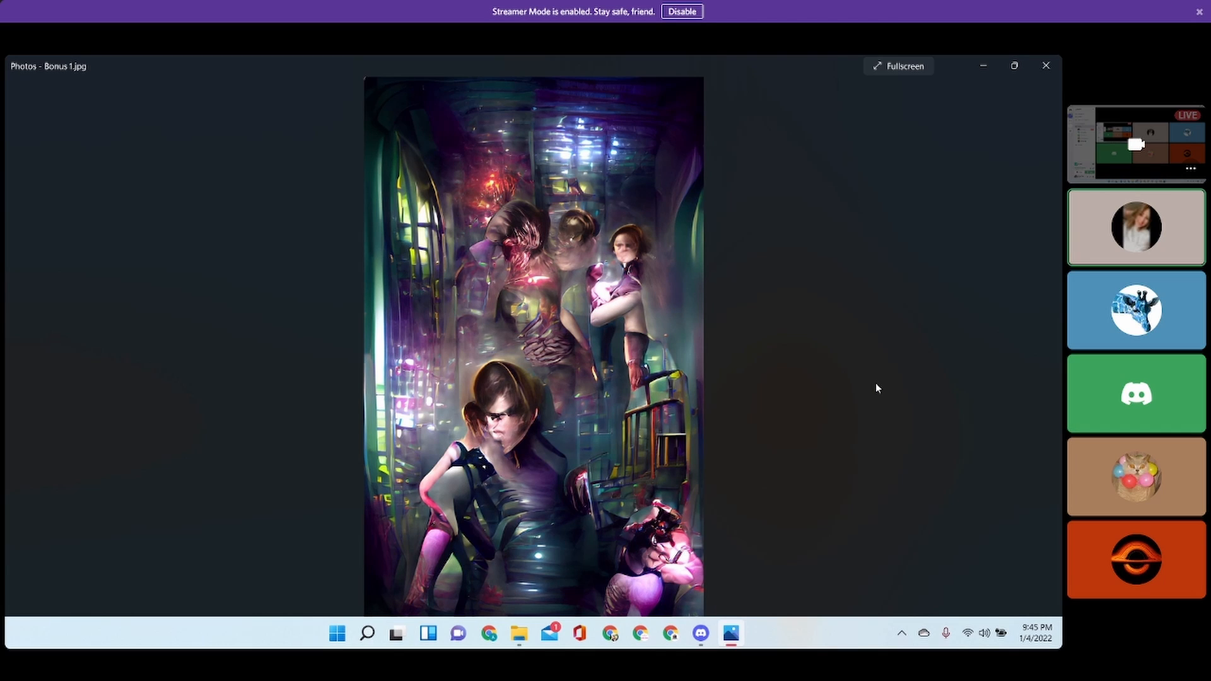
left_click(1136, 310)
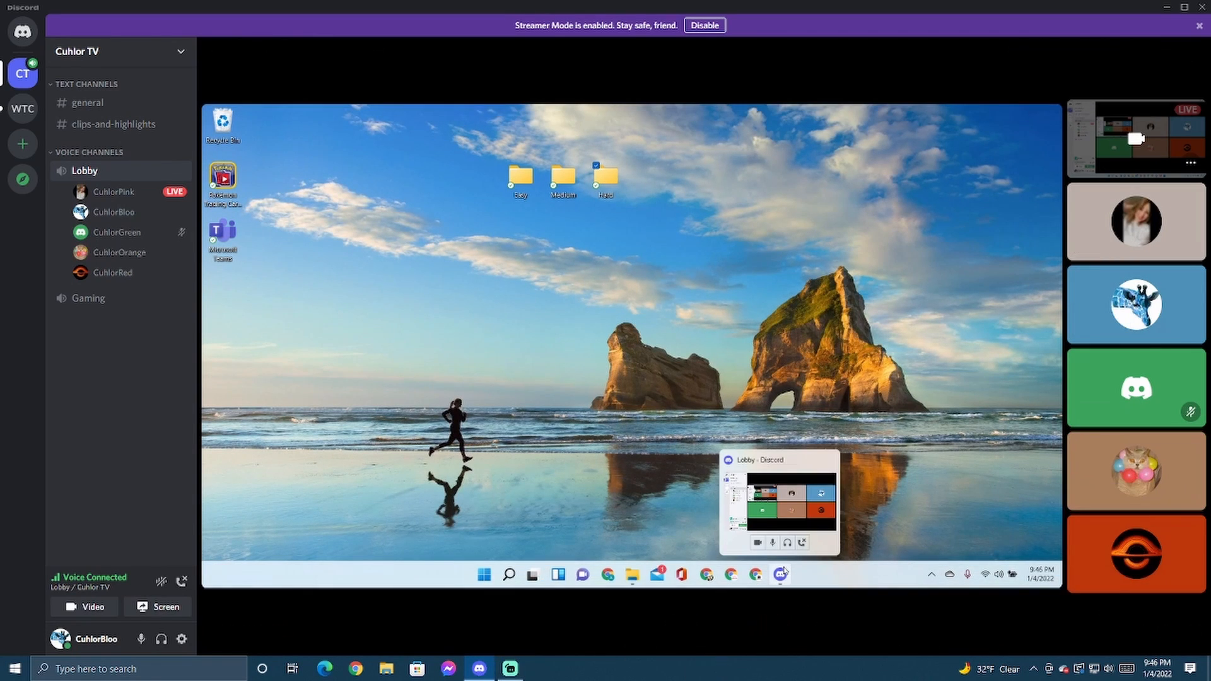
- Stop the Discord screen share and bring Streamlabs Desktop to the front
left_click(1134, 139)
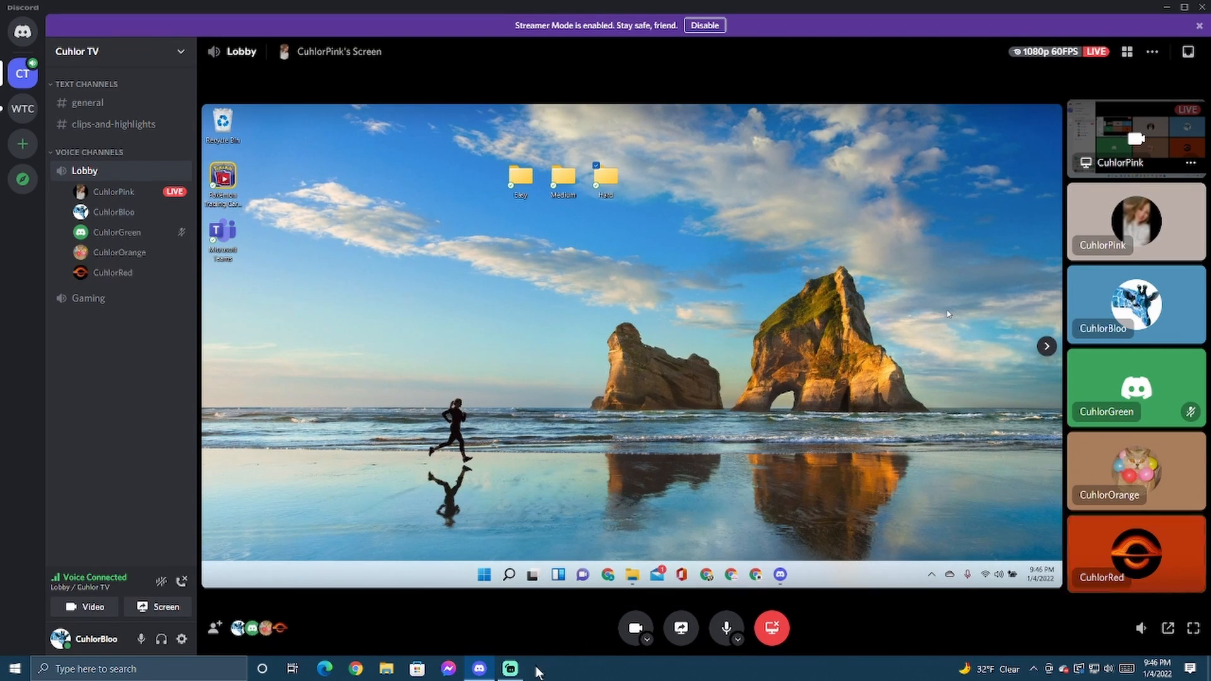
left_click(508, 669)
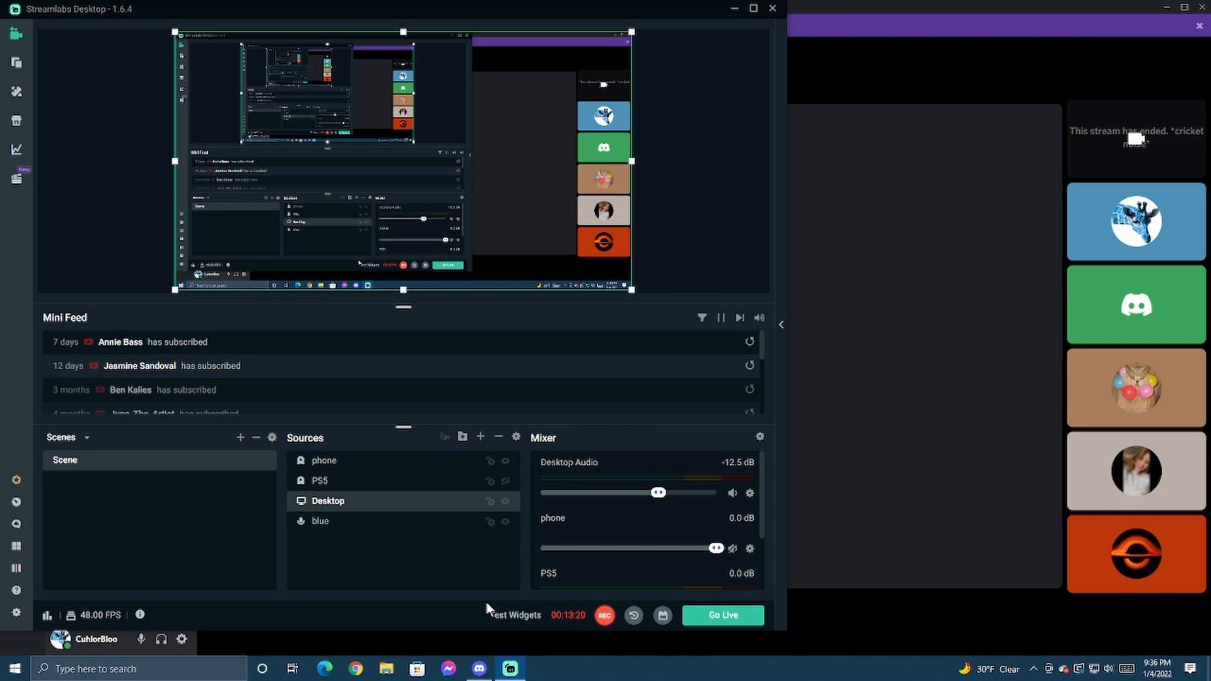
- Minimize Streamlabs Desktop so Discord's Lobby call shows the five participants' tiles
left_click(1134, 222)
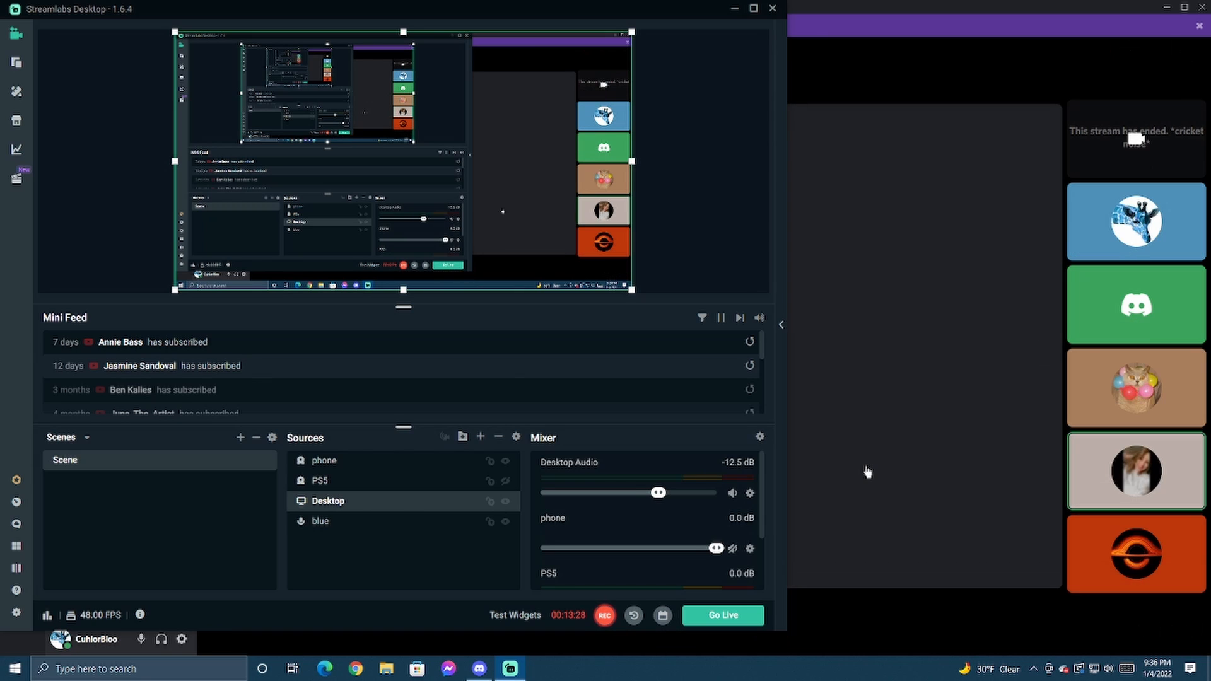
left_click(1135, 222)
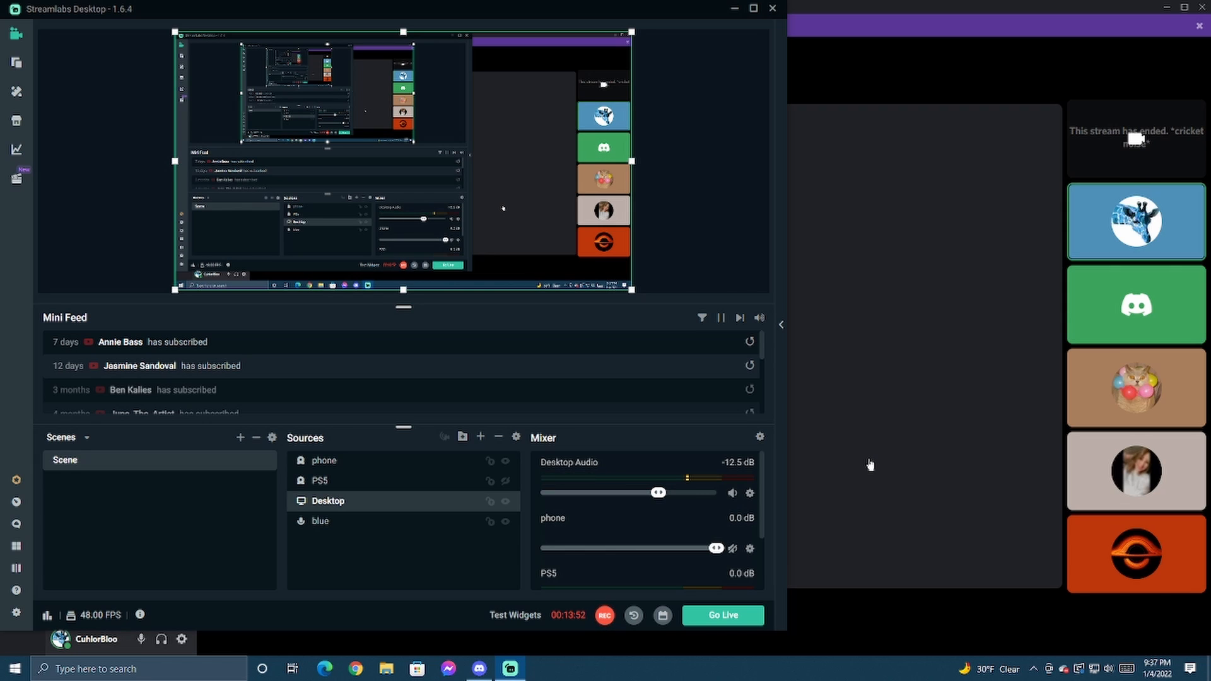
left_click(1136, 554)
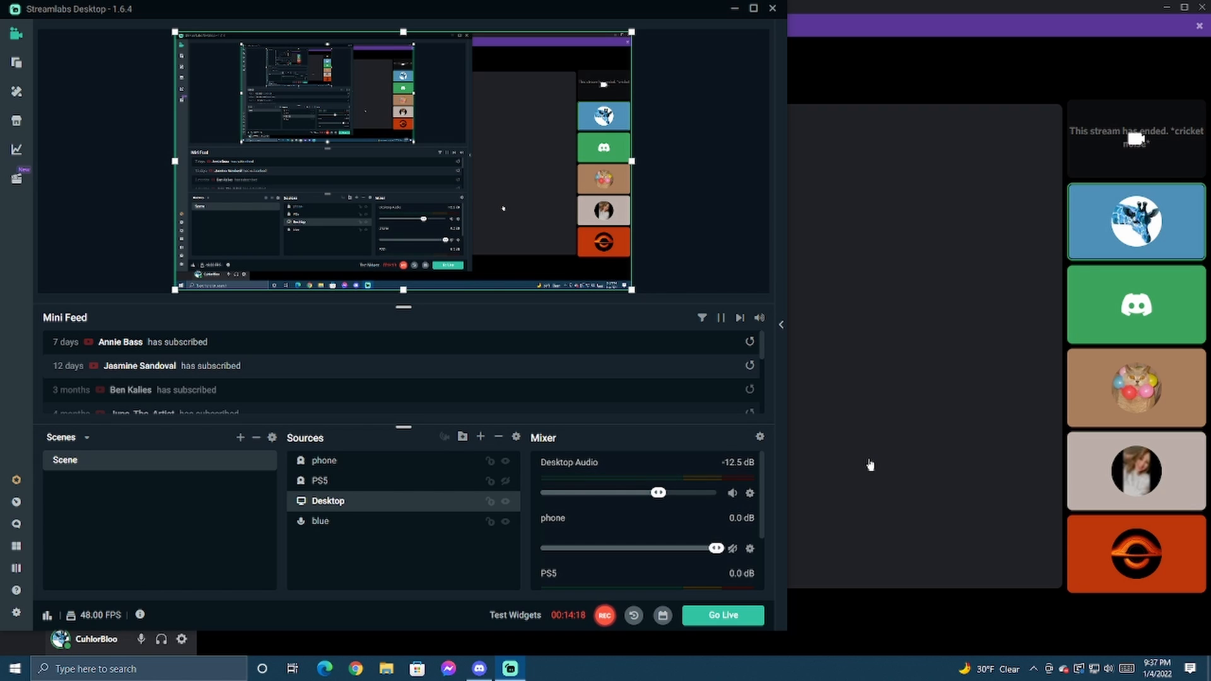
left_click(1137, 555)
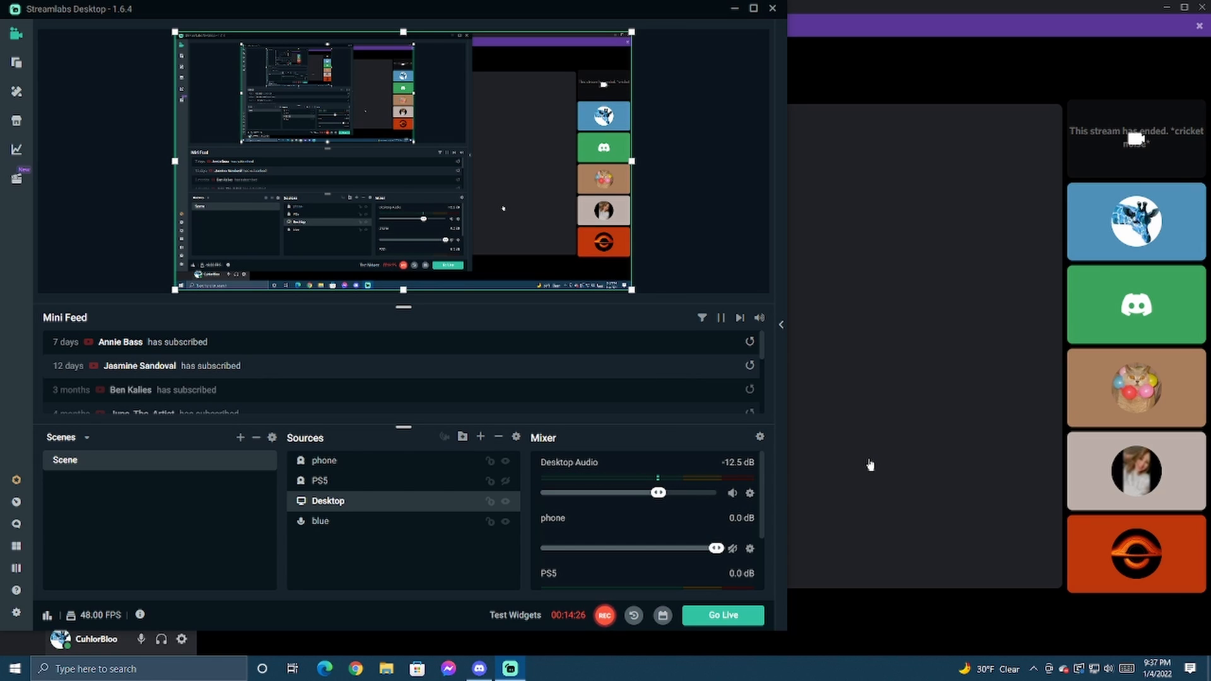
left_click(1134, 222)
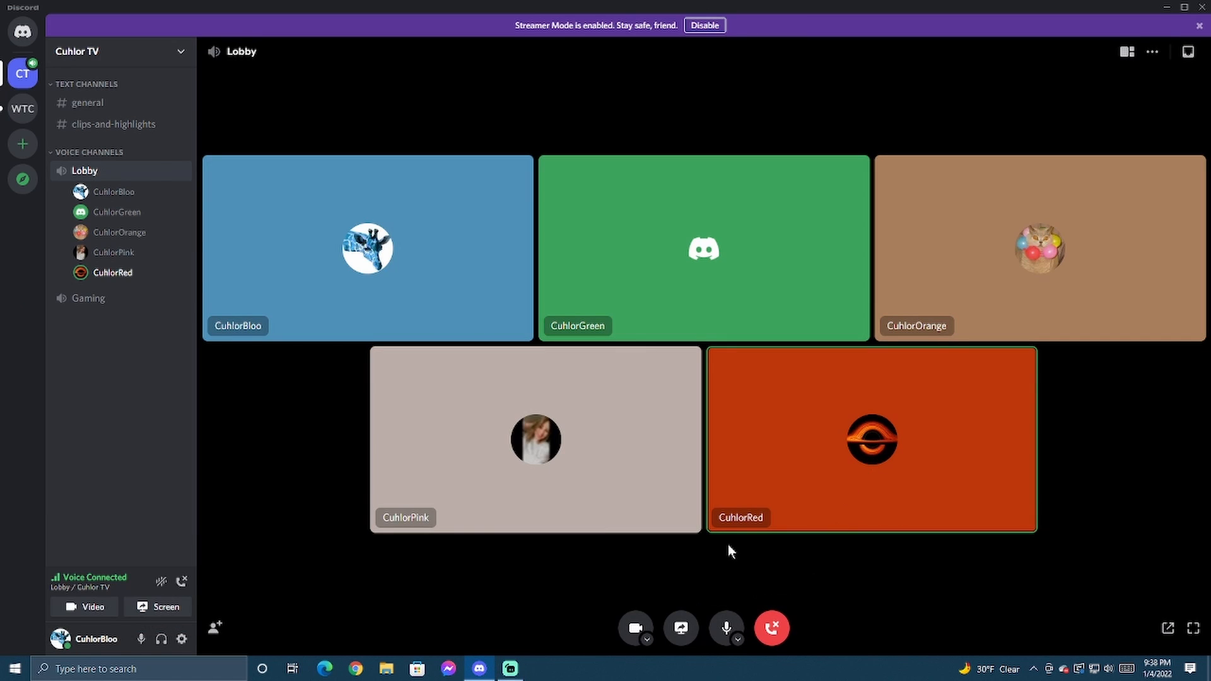
mouse_move(663, 552)
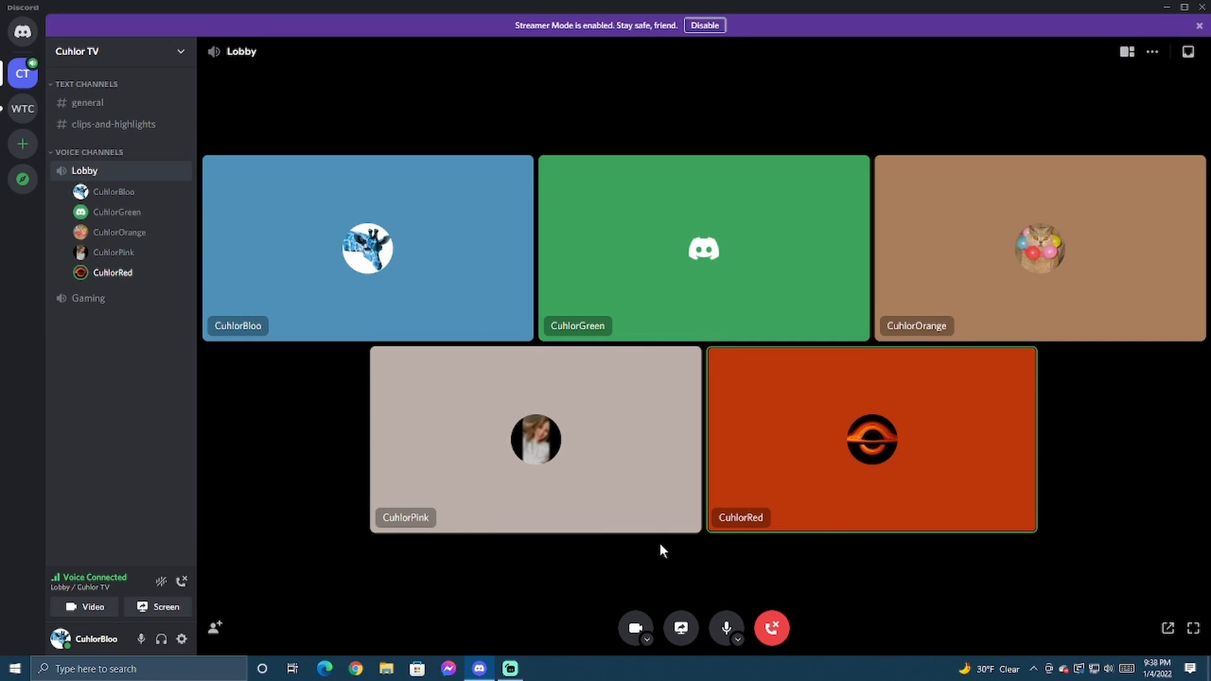